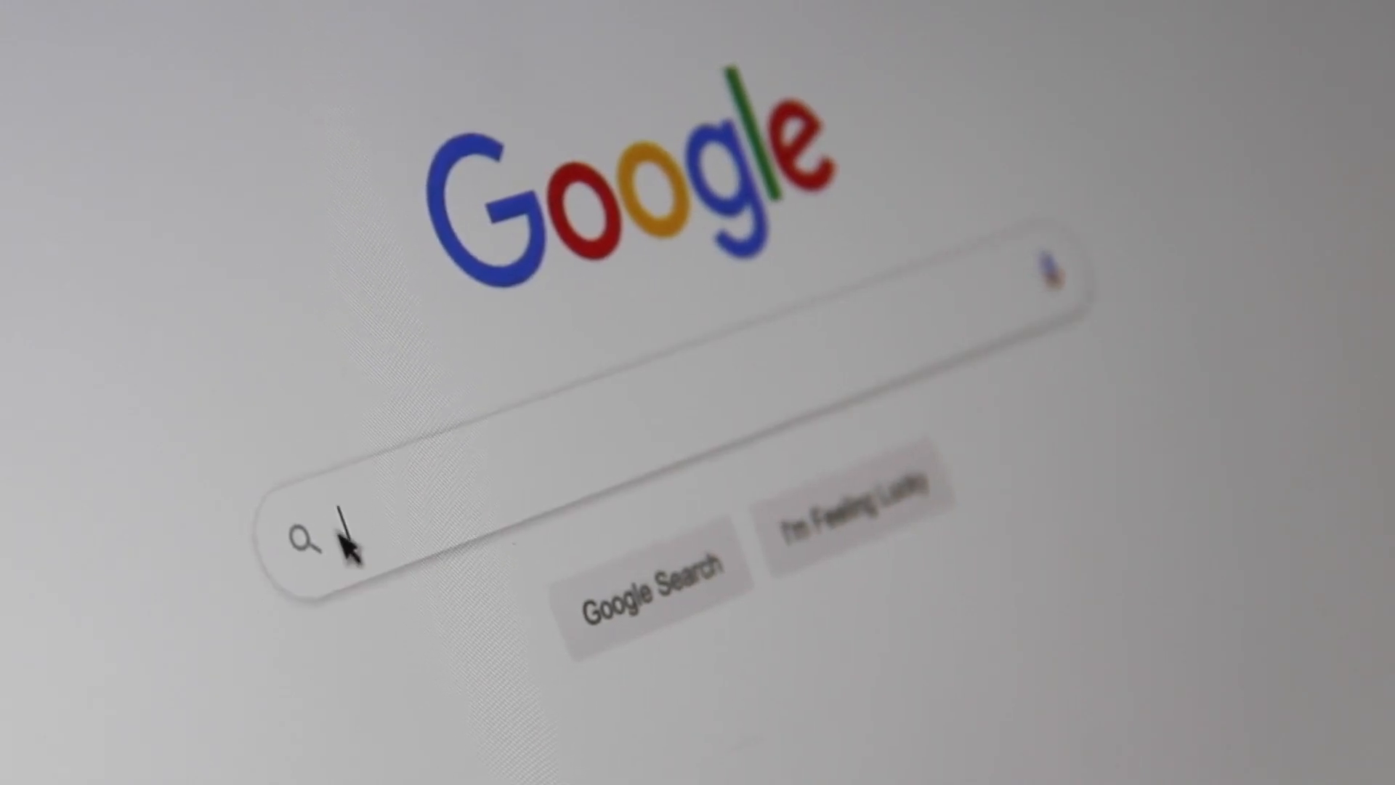
Search YouTube for the Nextgen Digital channel and scroll through its home page.
type("Sea")
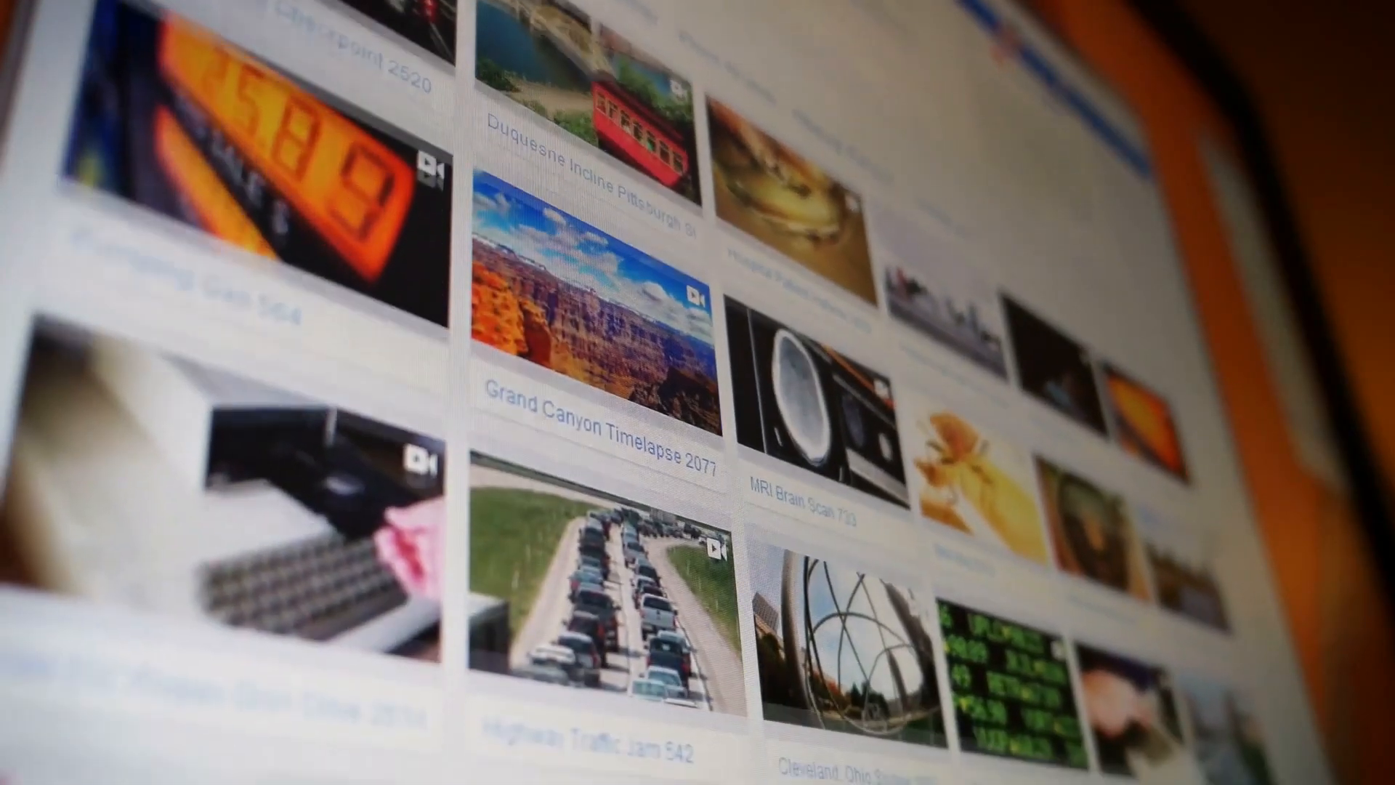
scroll("down", 3)
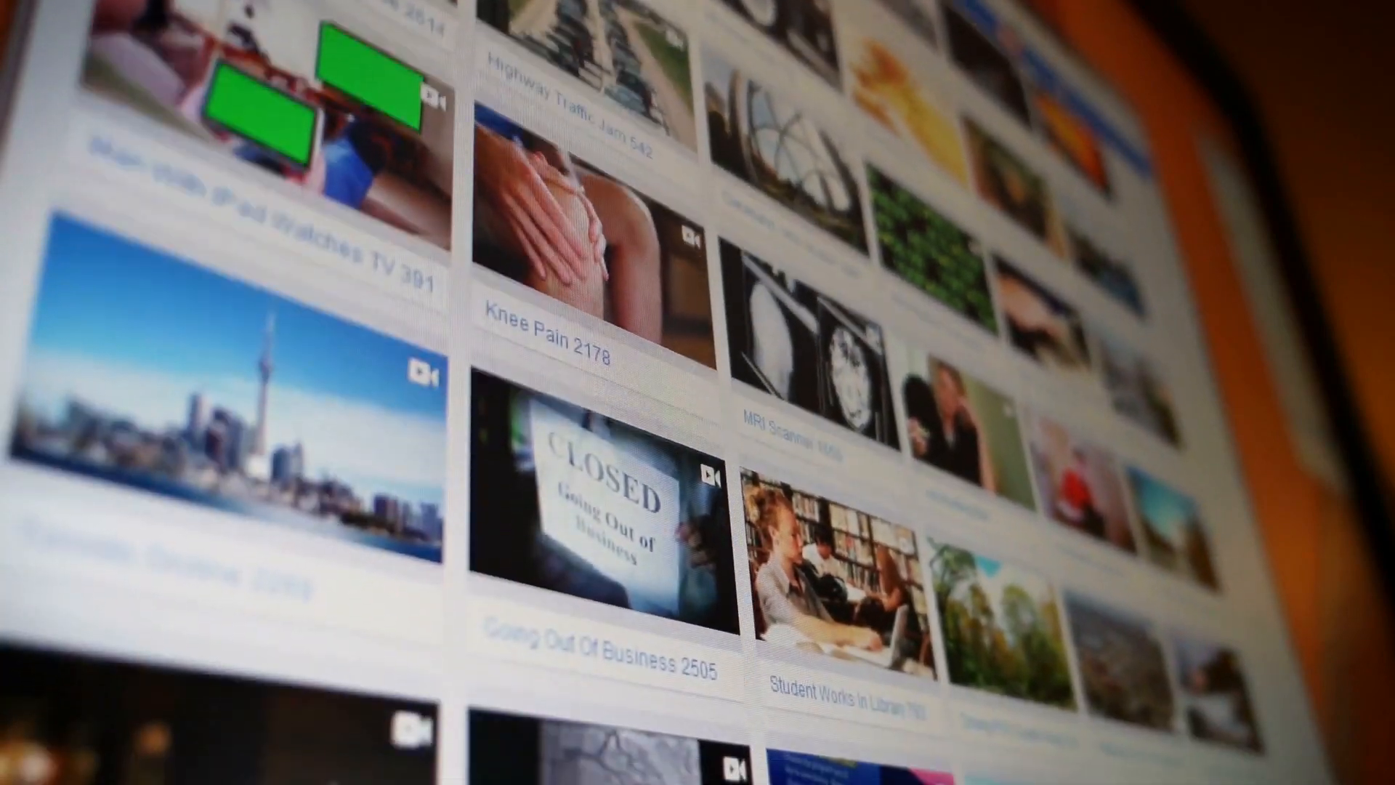
scroll("down", 3)
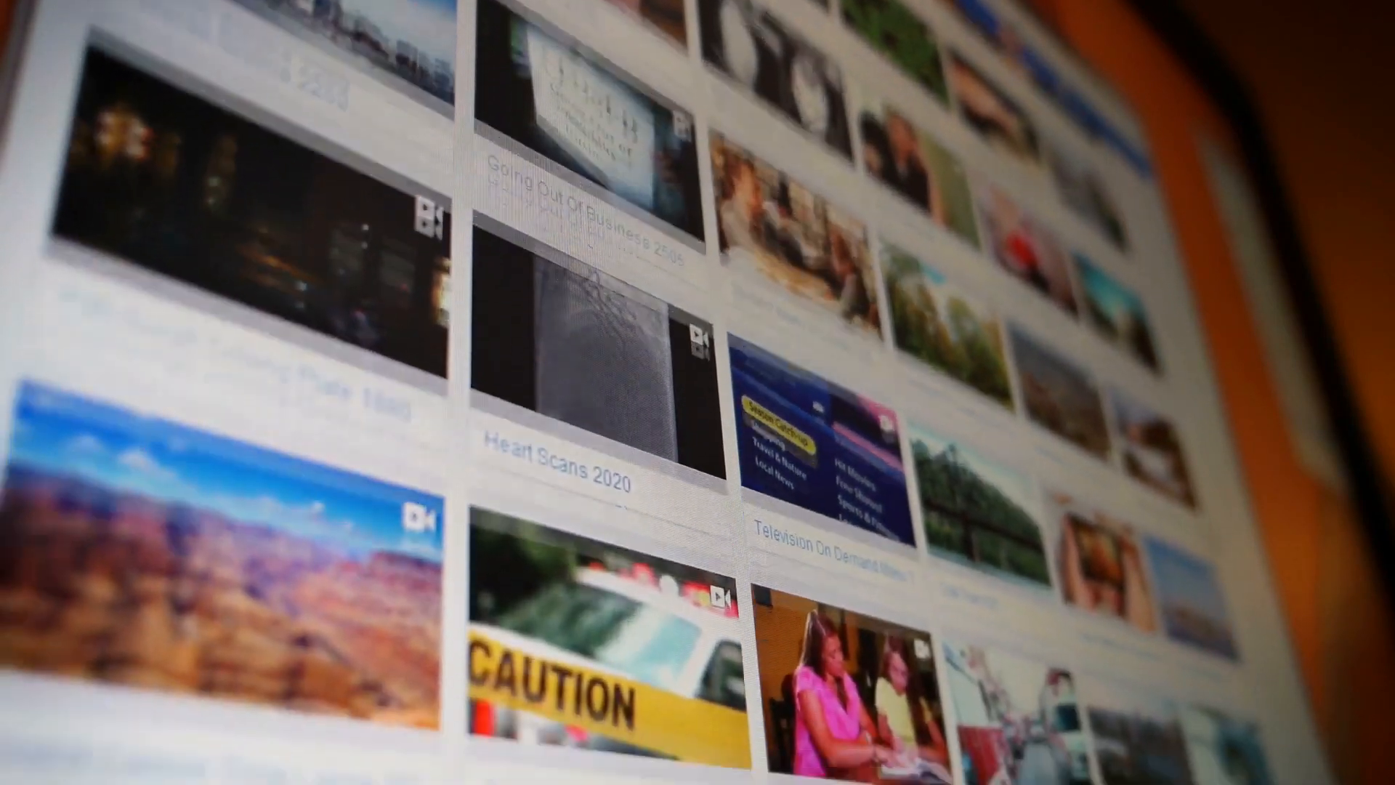
scroll("down", 3)
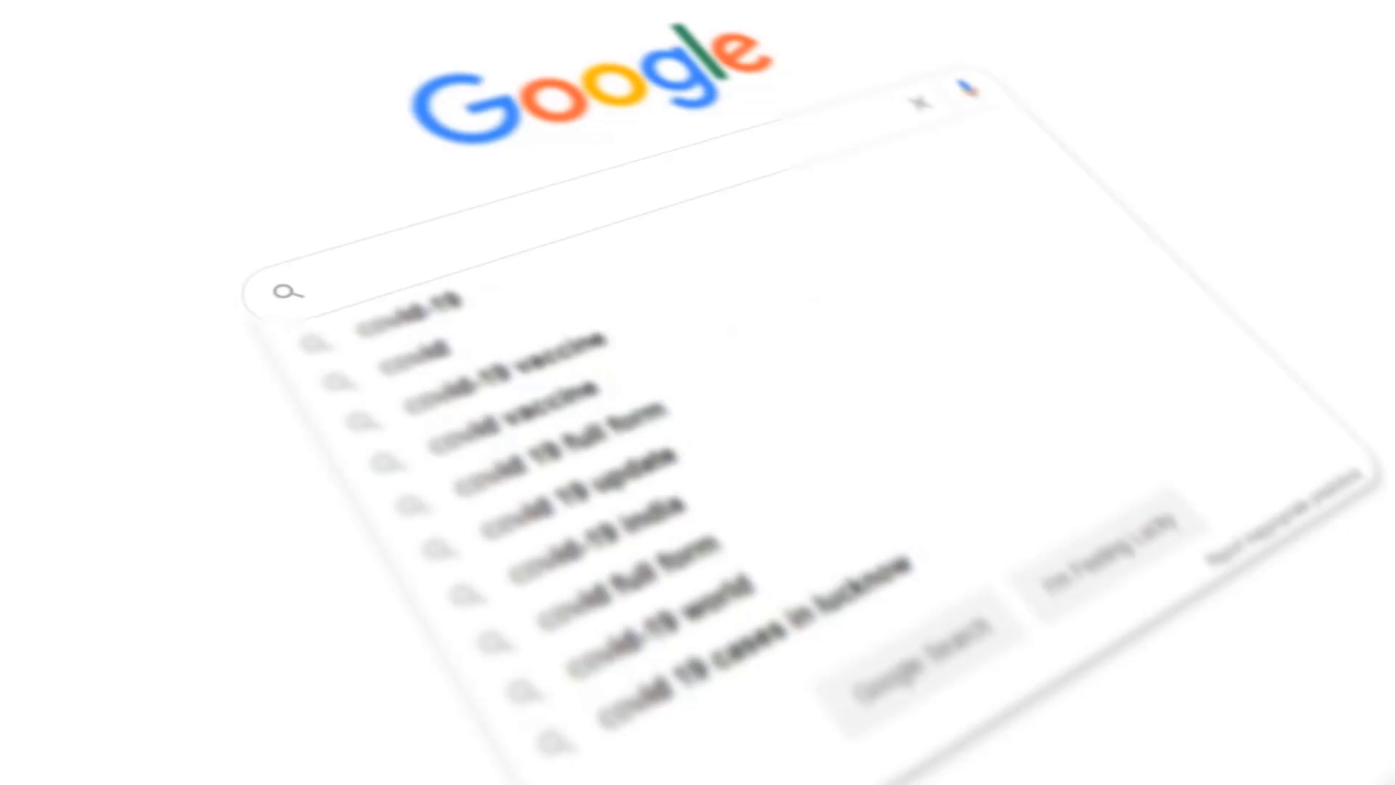
type("Covi")
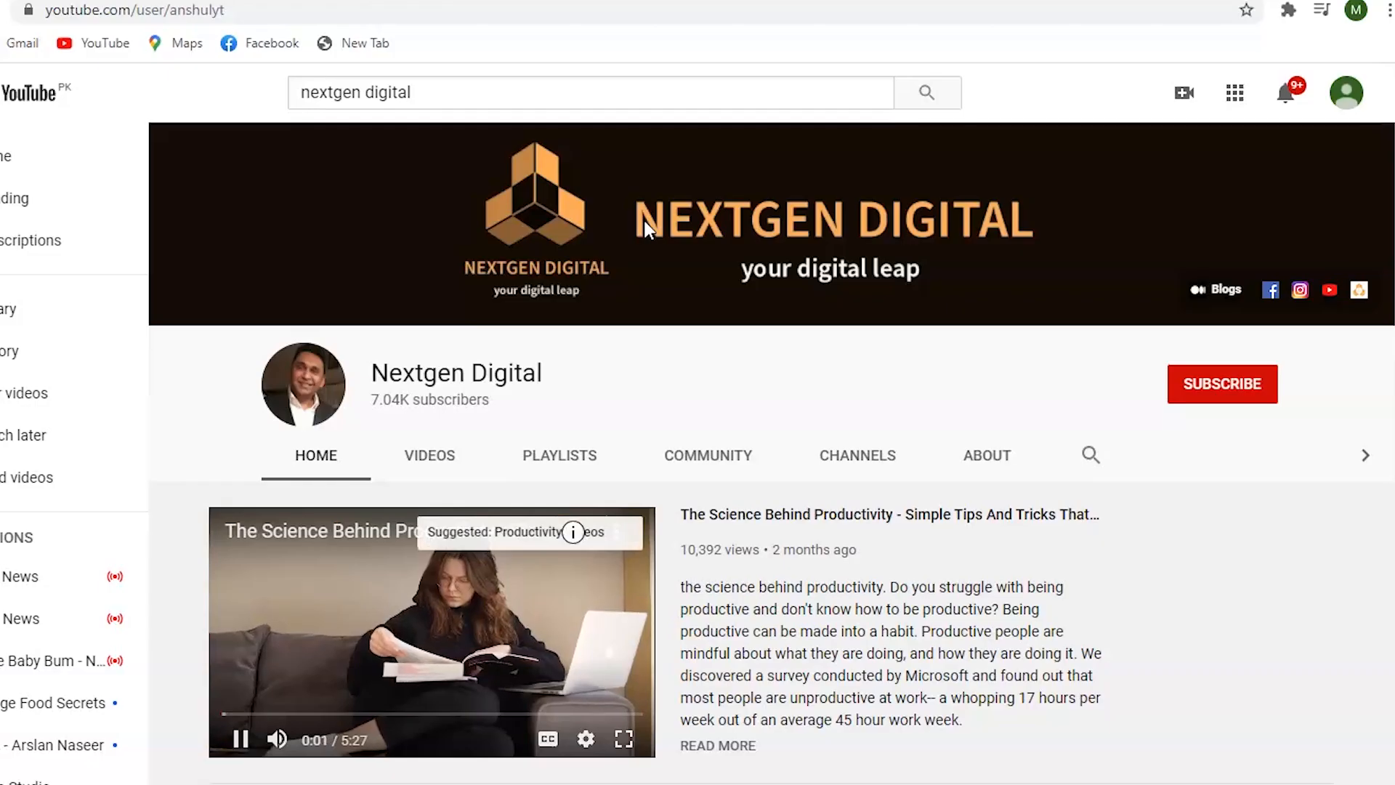
mouse_move(1055, 347)
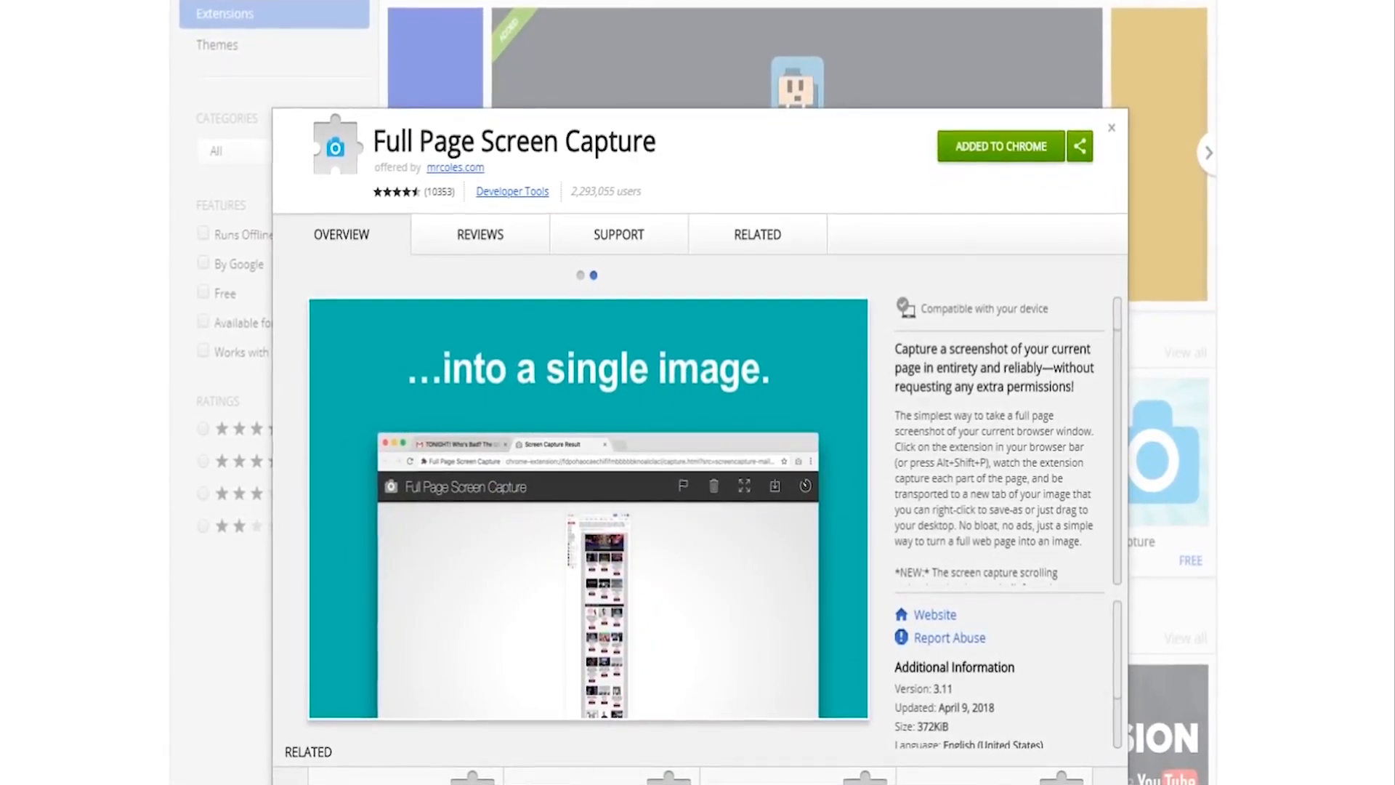
View the Full Page Screen Capture listing shown as added to Chrome.
left_click(577, 270)
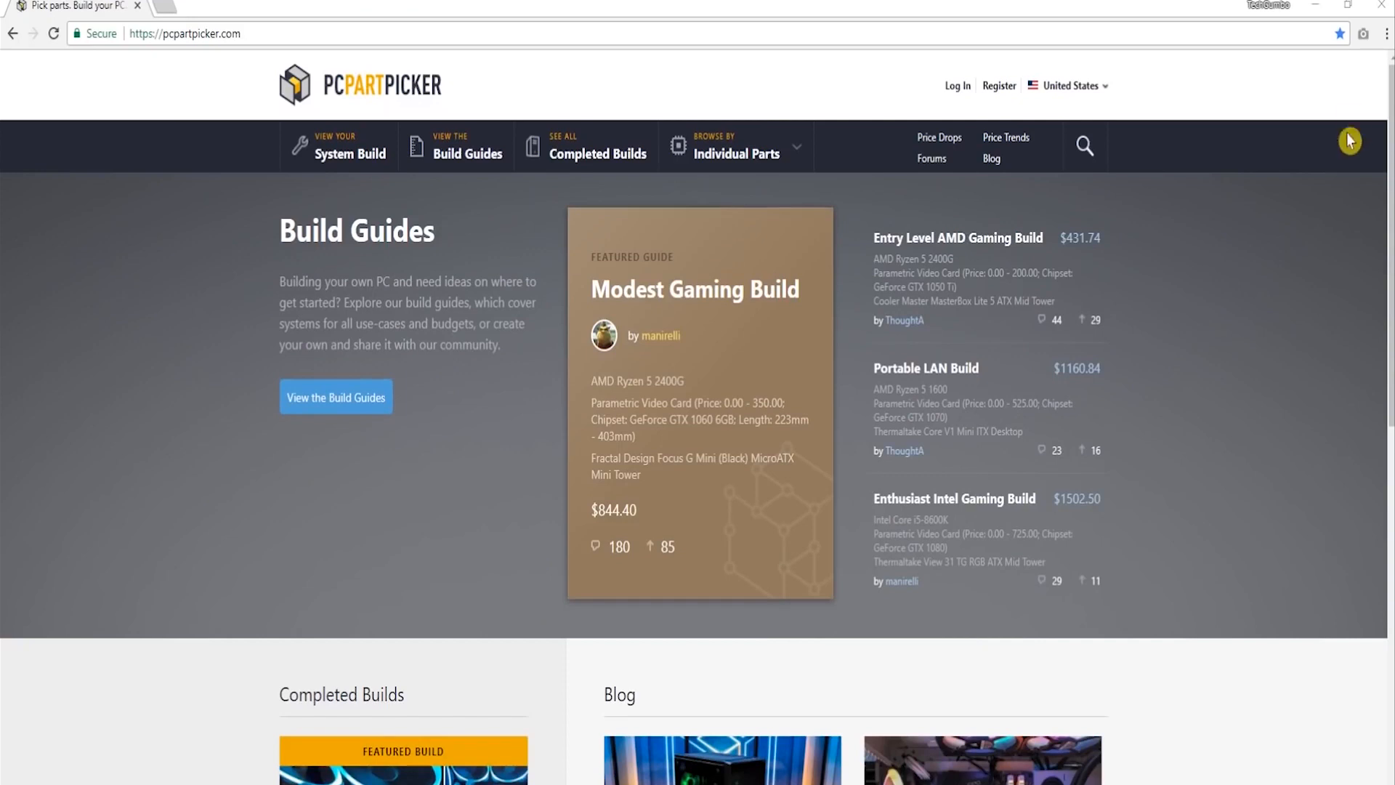
mouse_move(1364, 34)
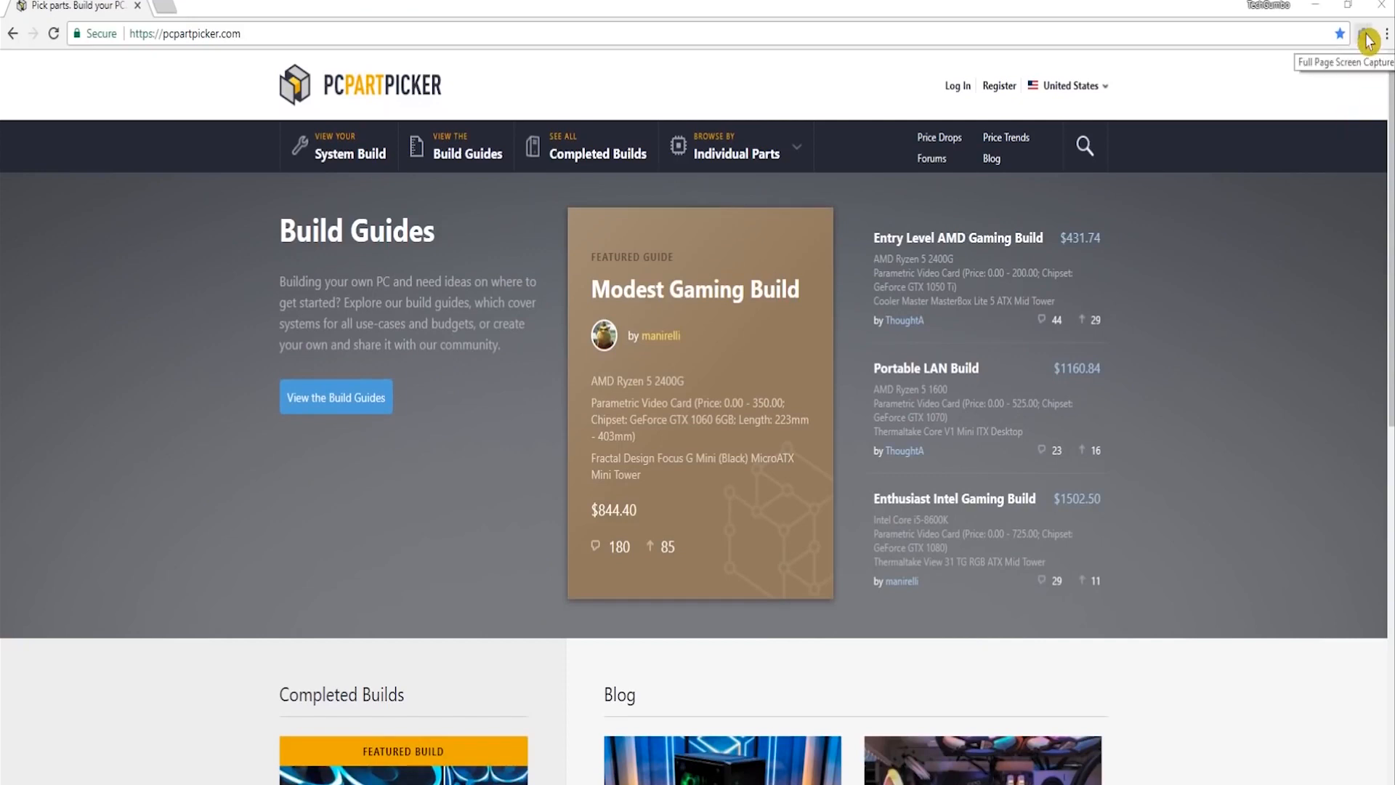
mouse_move(1369, 40)
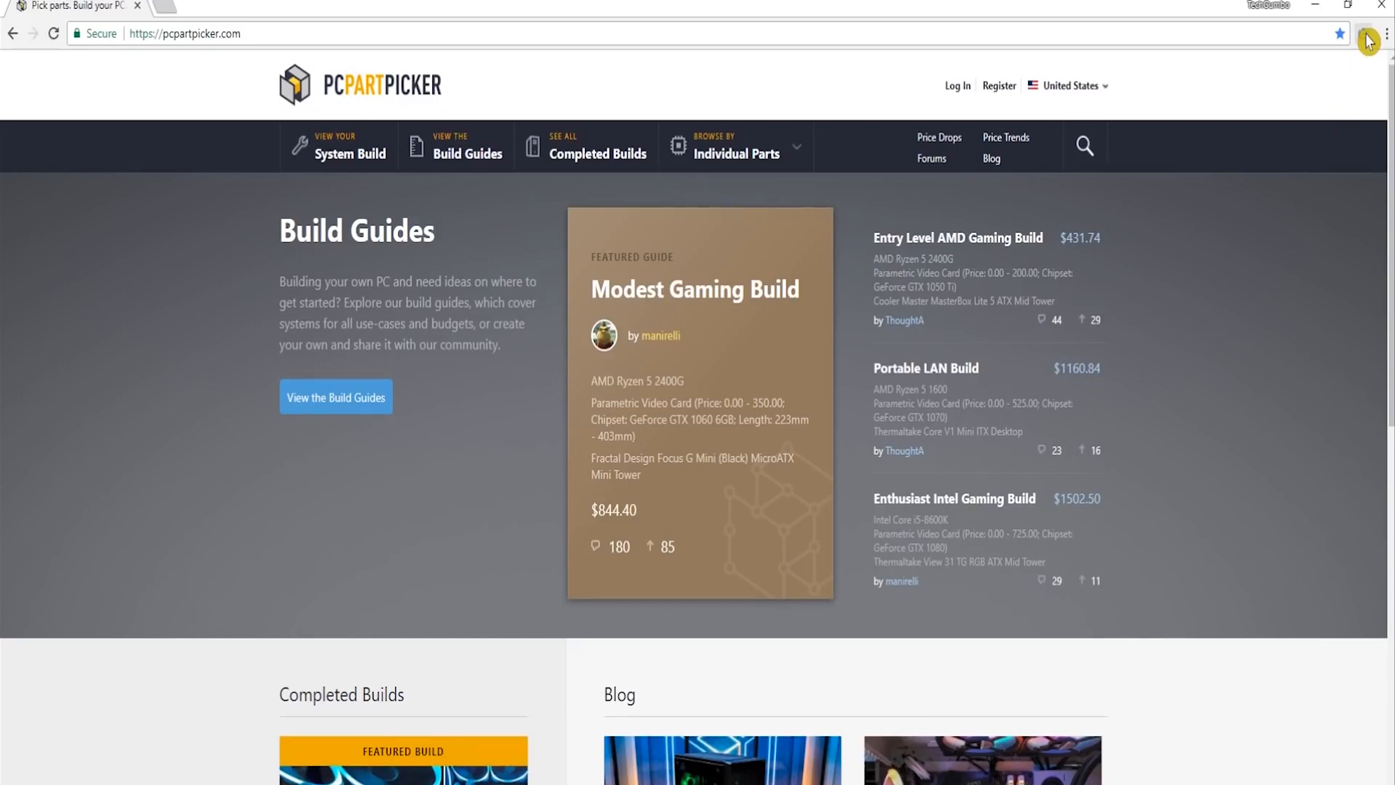
Capture the whole PCPartPicker page as one image and download it.
left_click(1363, 33)
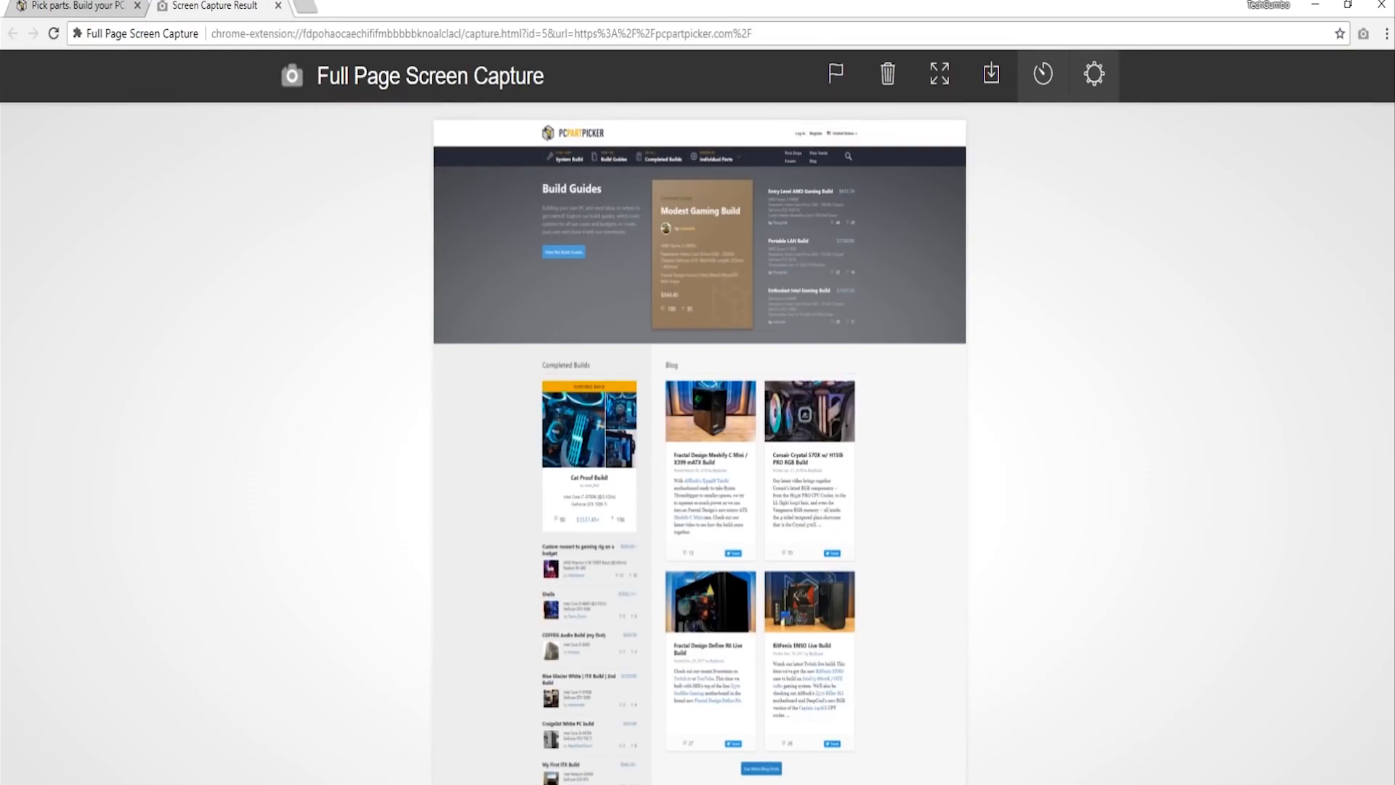
mouse_move(834, 75)
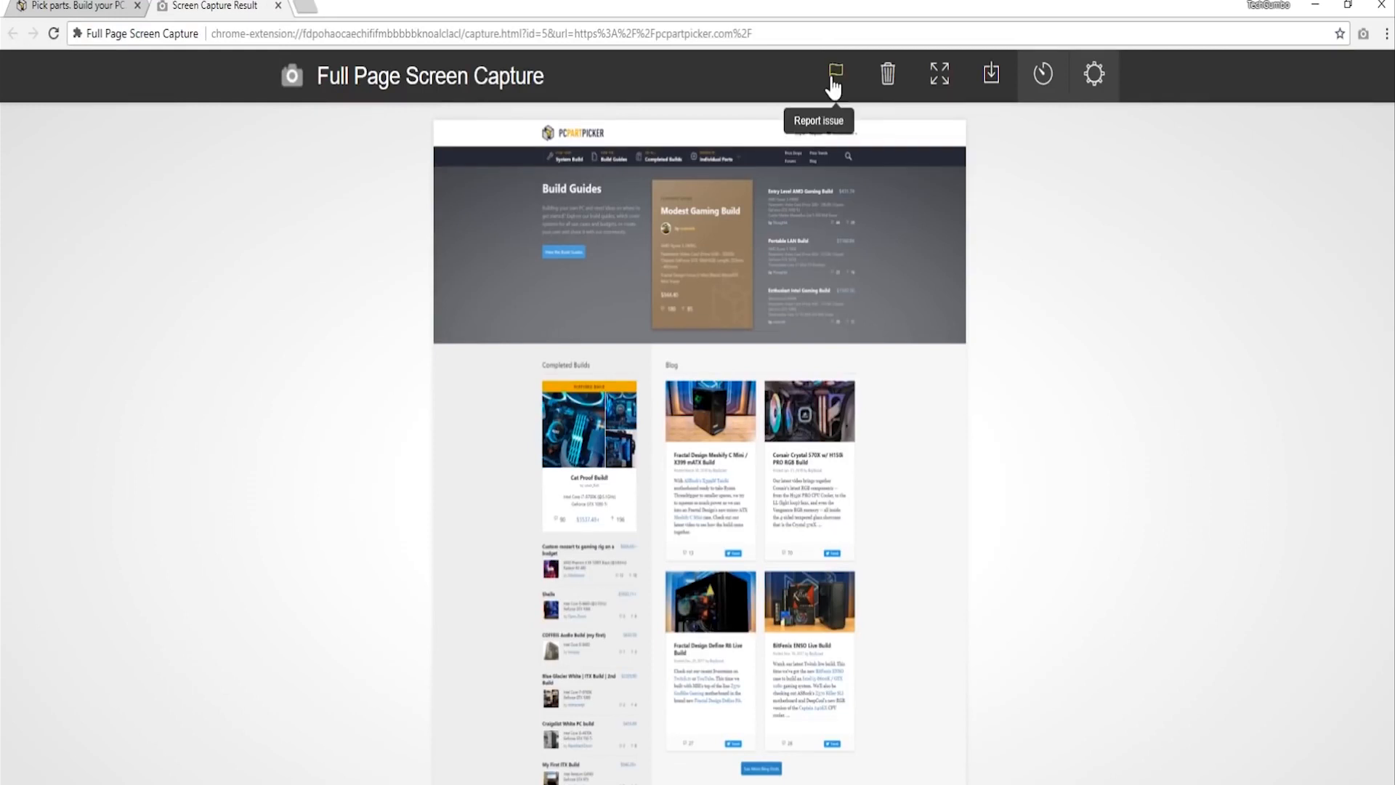
mouse_move(990, 74)
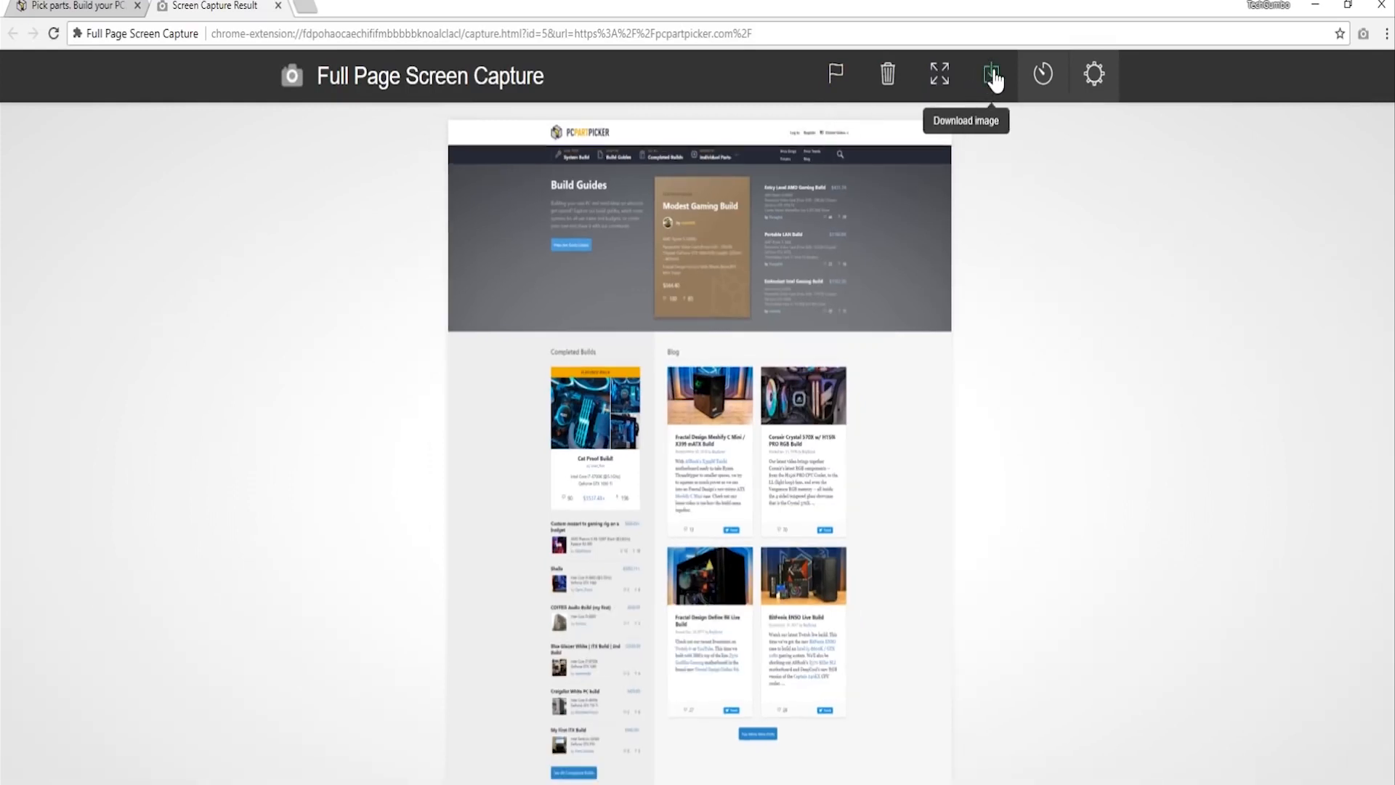
left_click(1093, 74)
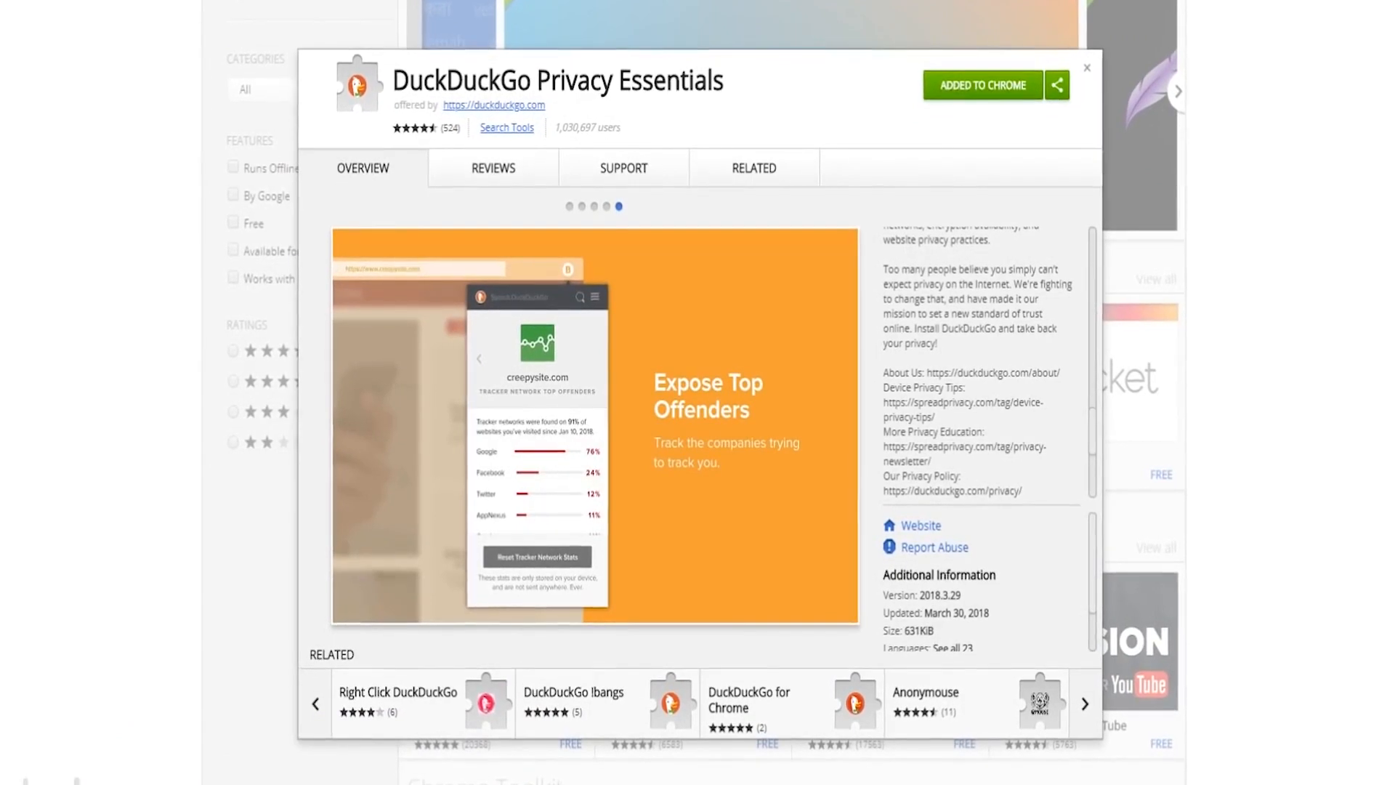
Browse the DuckDuckGo Privacy Essentials preview screenshots in its store listing.
left_click(565, 200)
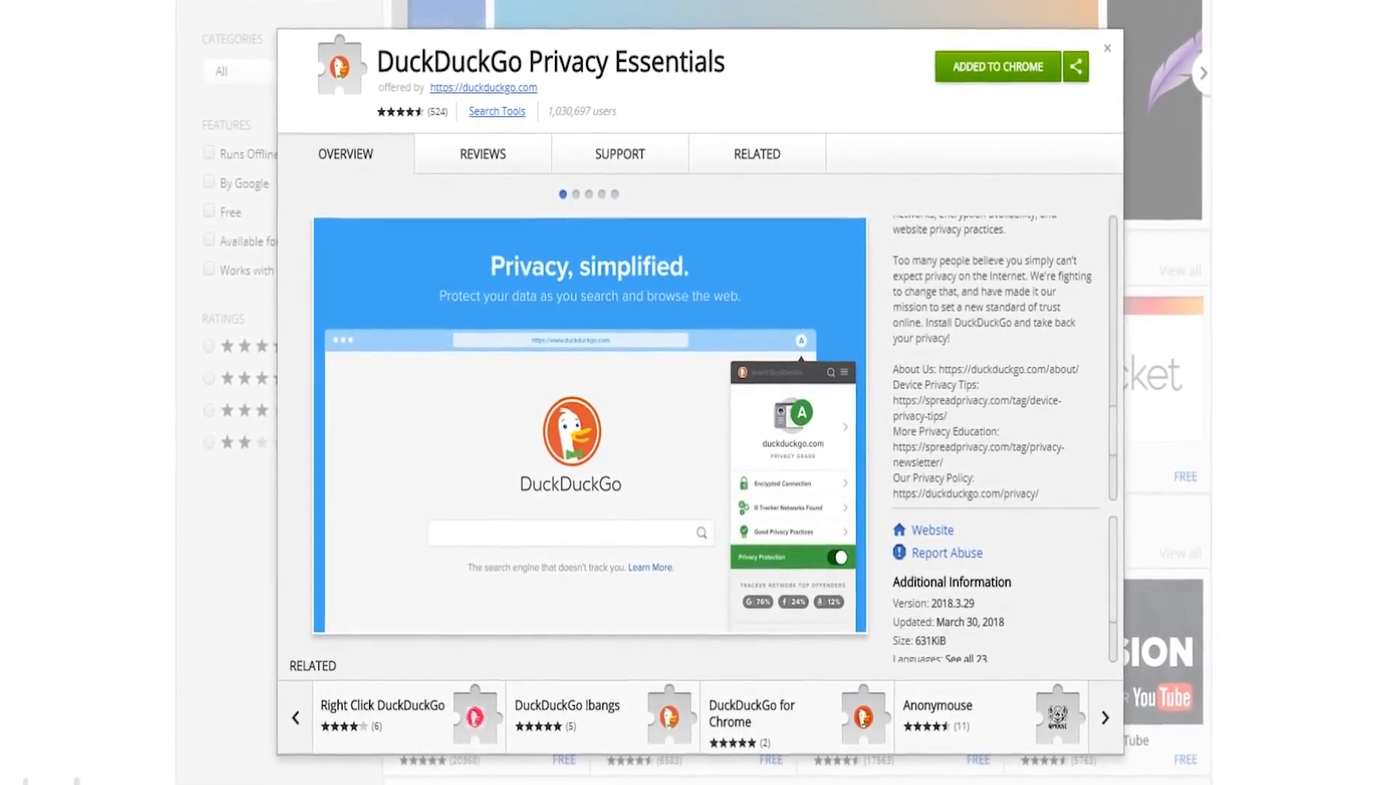
left_click(574, 189)
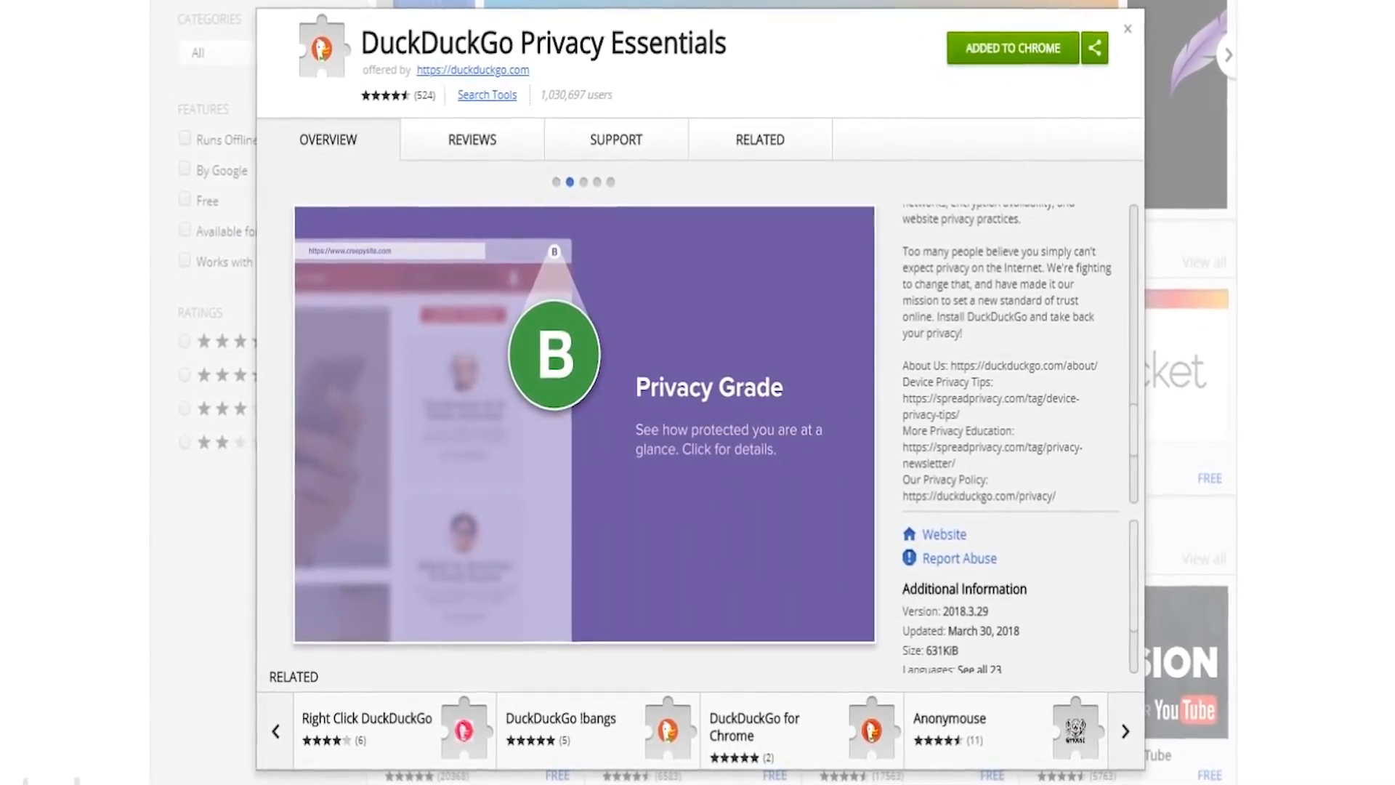
left_click(1128, 28)
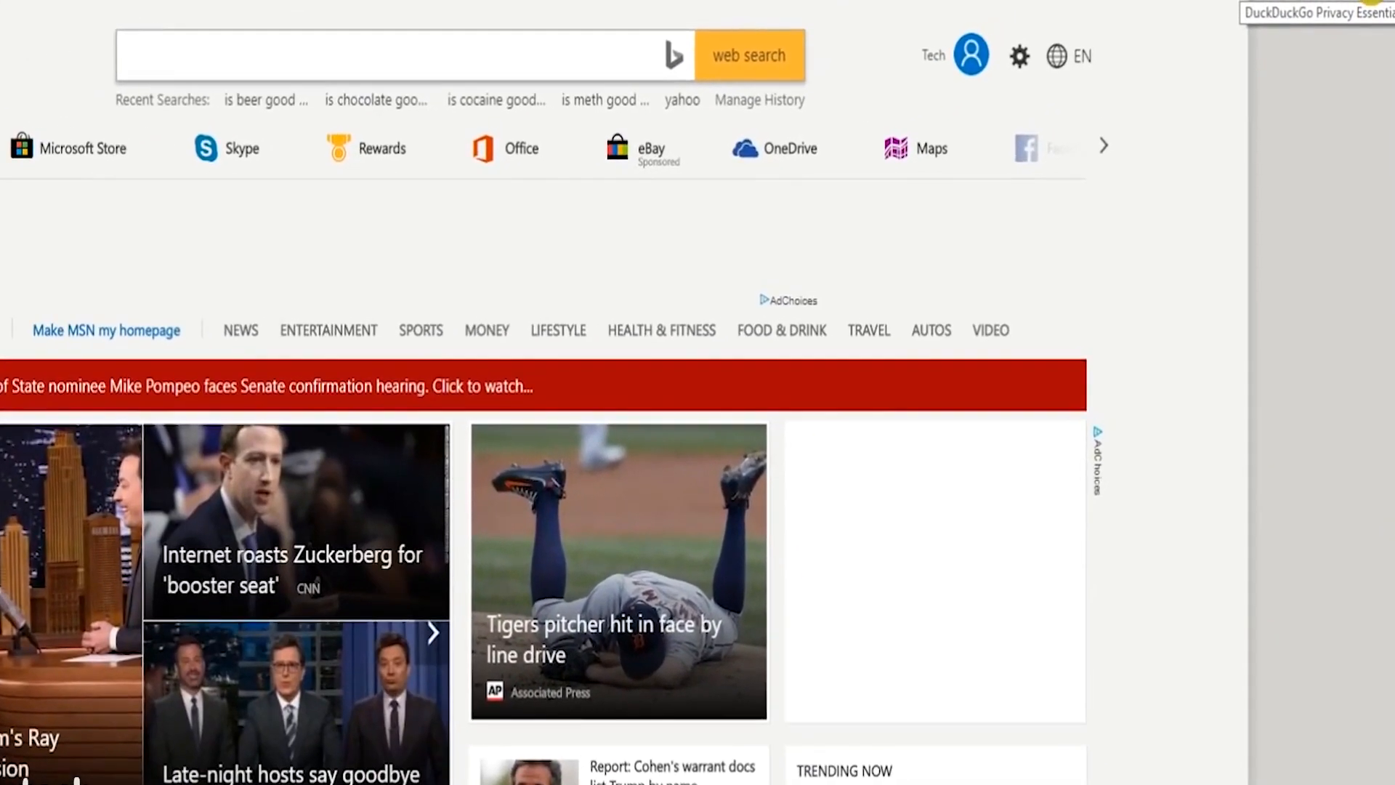
Show the DuckDuckGo privacy summary for the MSN start page.
left_click(1317, 6)
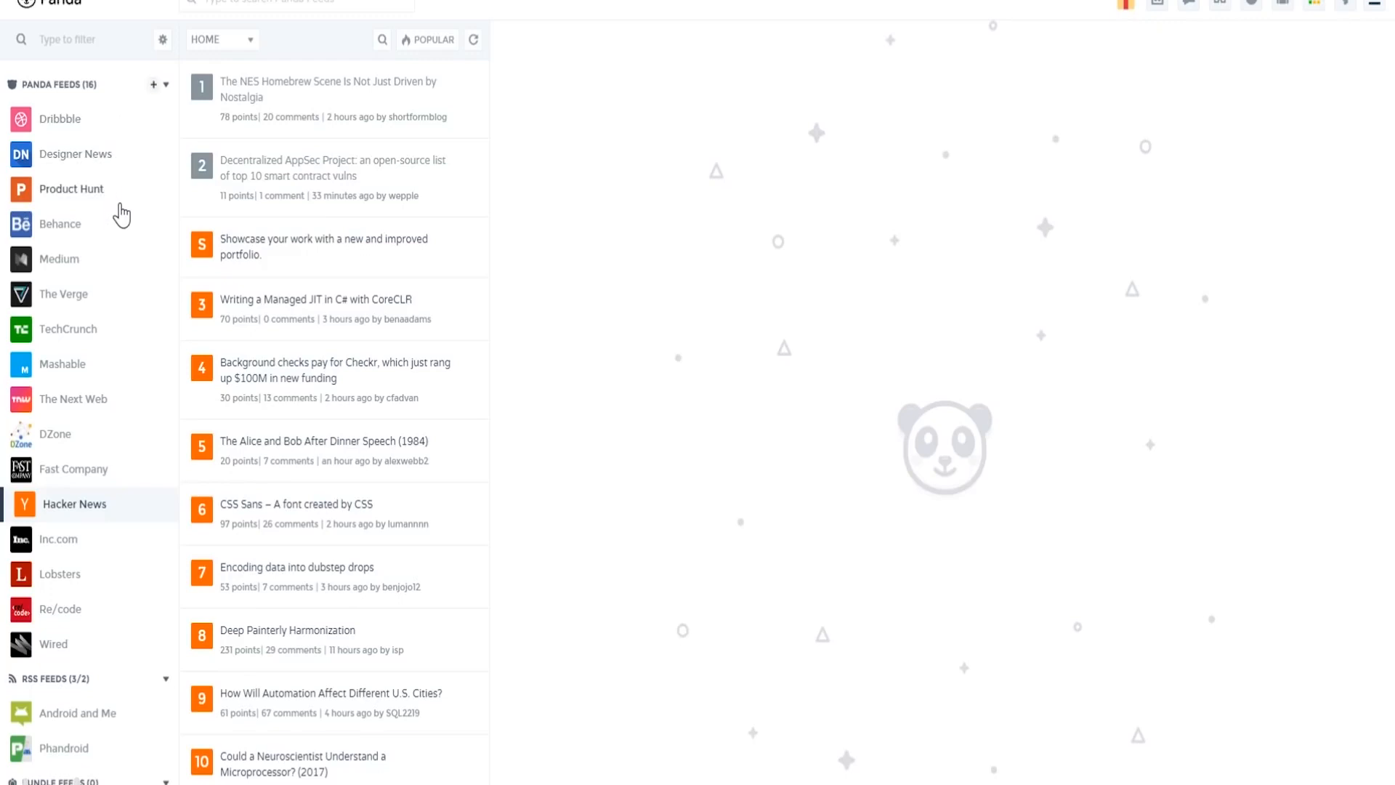
mouse_move(122, 372)
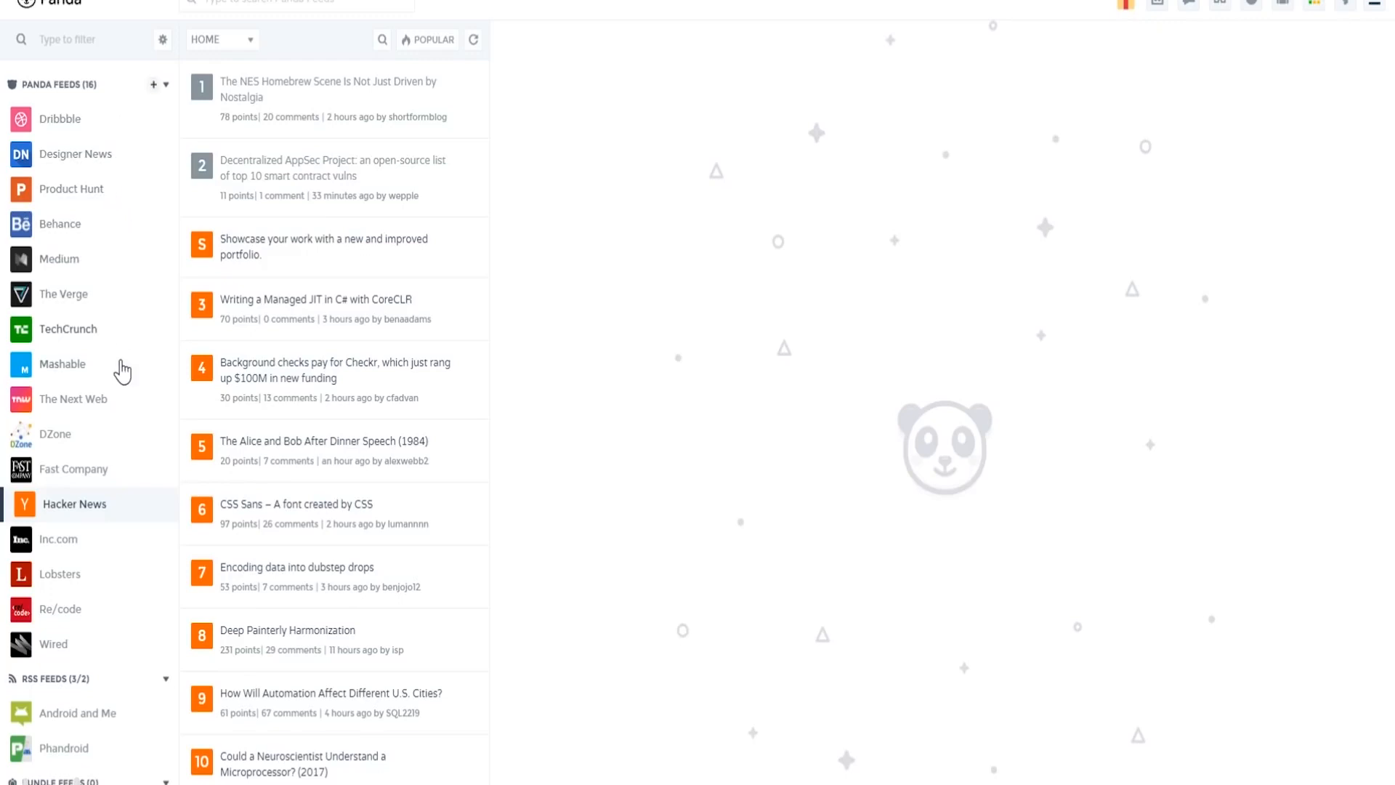
mouse_move(106, 555)
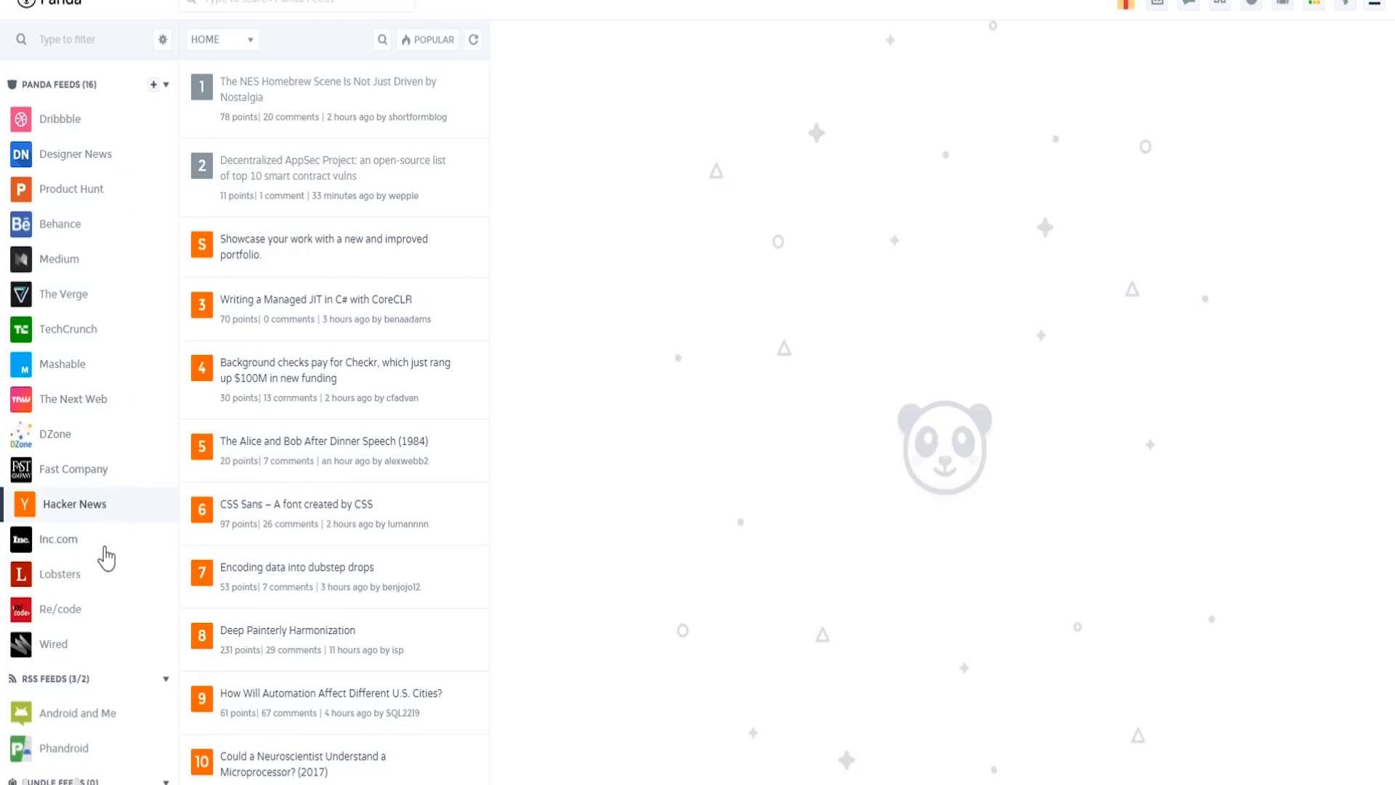
Switch the Panda feed to Wired and open the Cloudflare article.
left_click(53, 644)
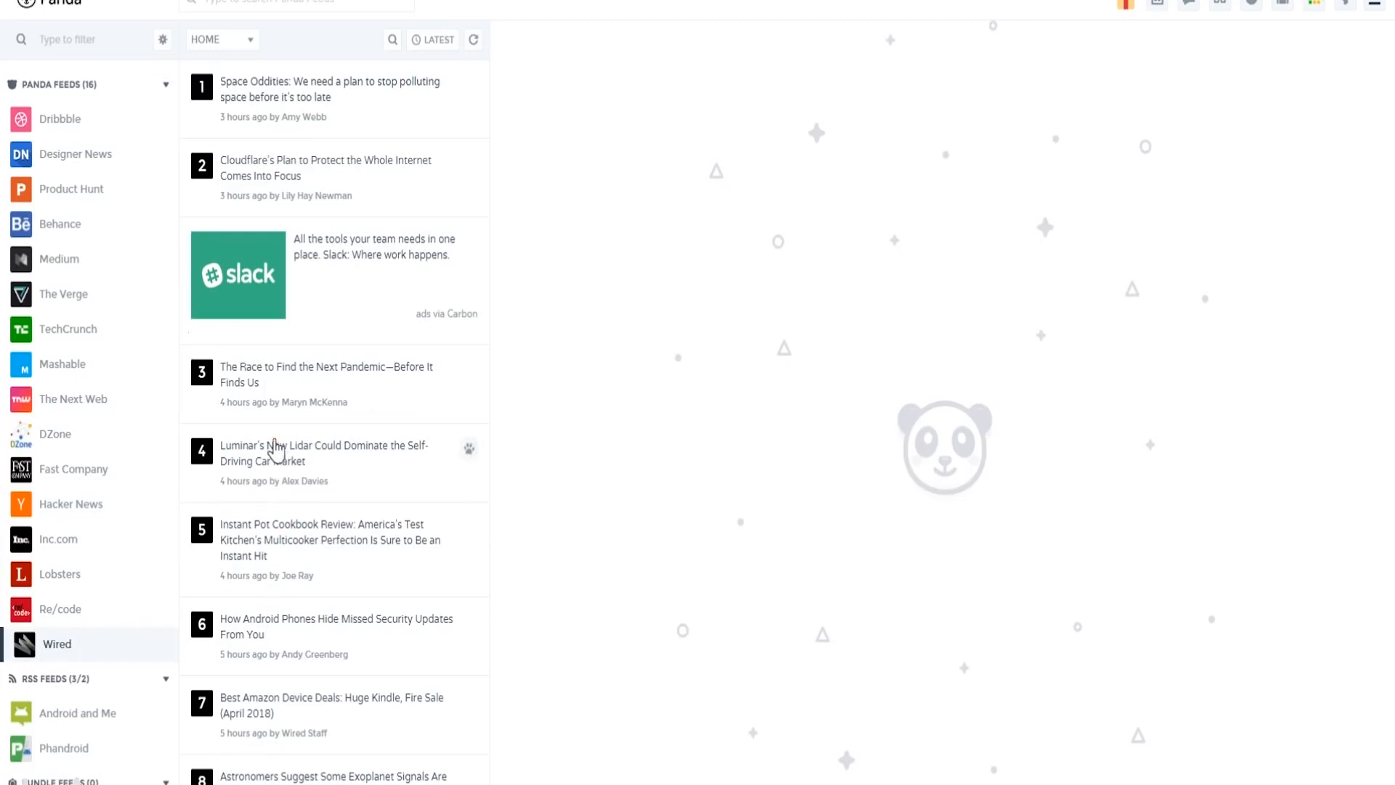
mouse_move(288, 171)
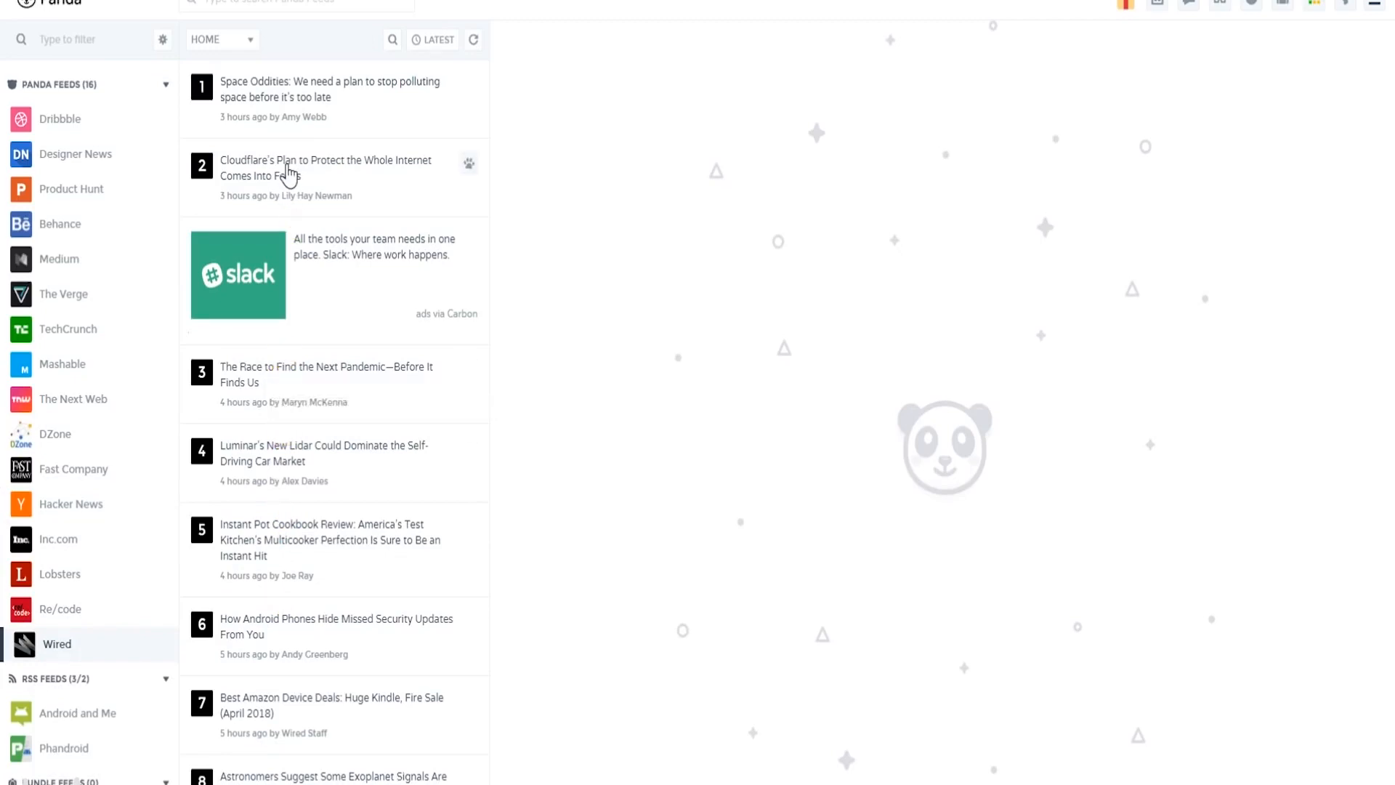
mouse_move(289, 169)
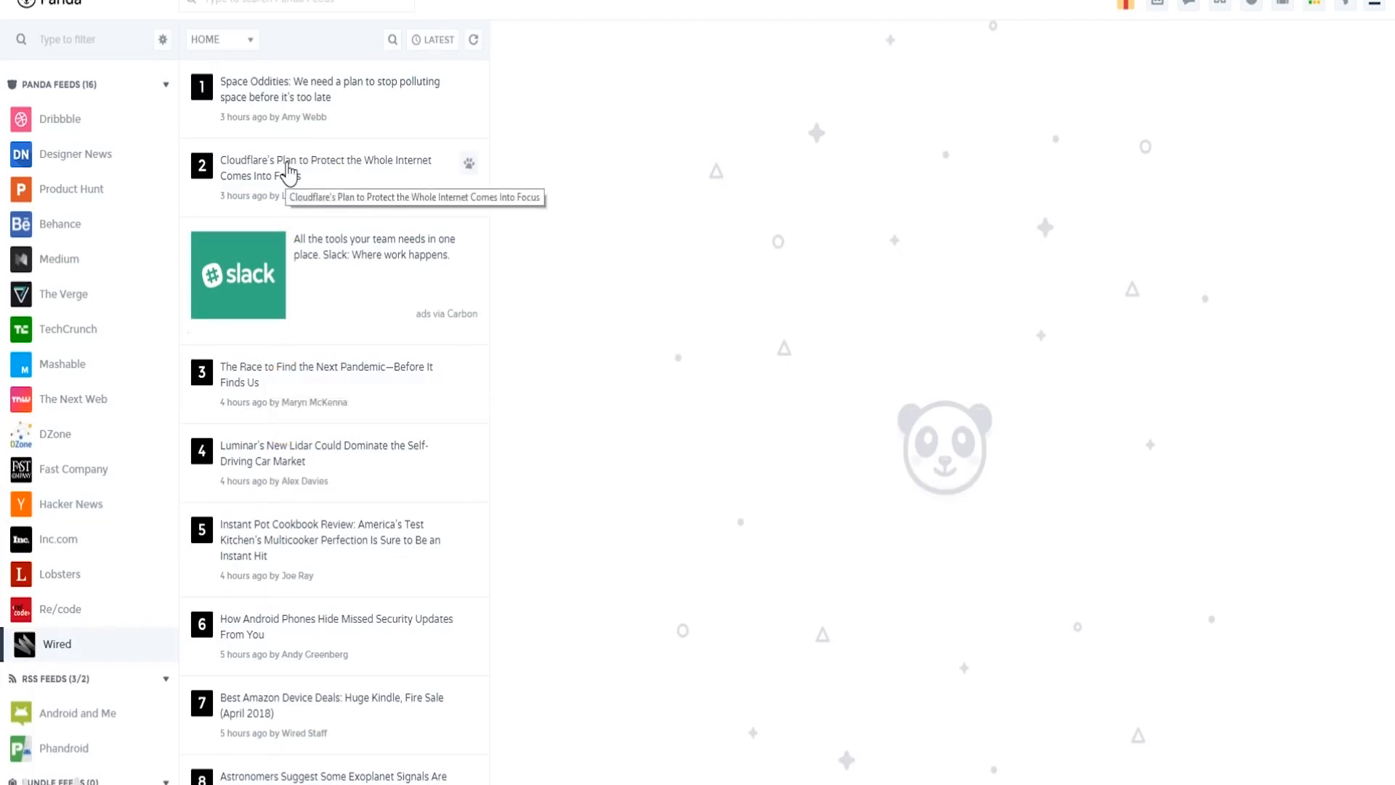
left_click(324, 167)
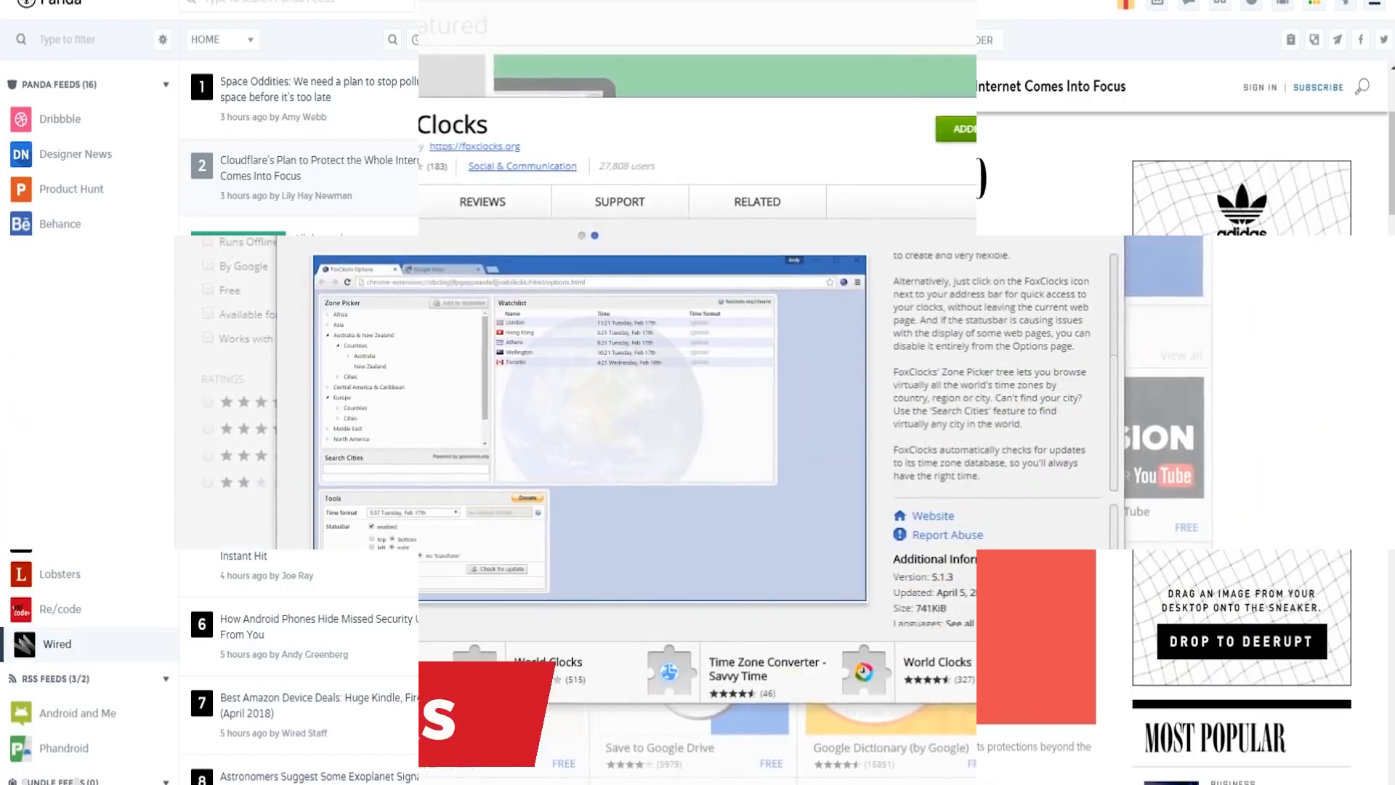
In the FoxClocks popup, search for berlin and add Berlin, Germany to the world clocks.
left_click(955, 128)
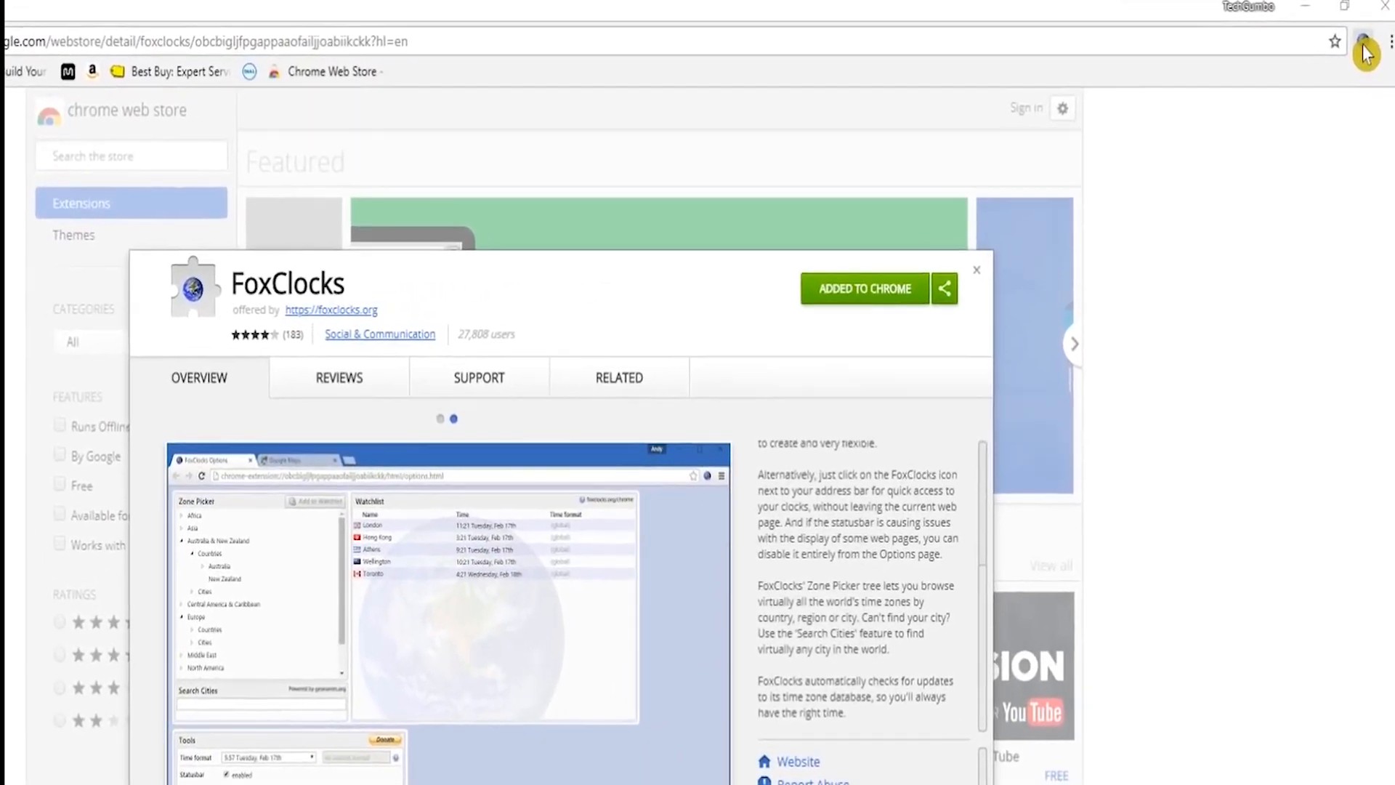
left_click(1360, 56)
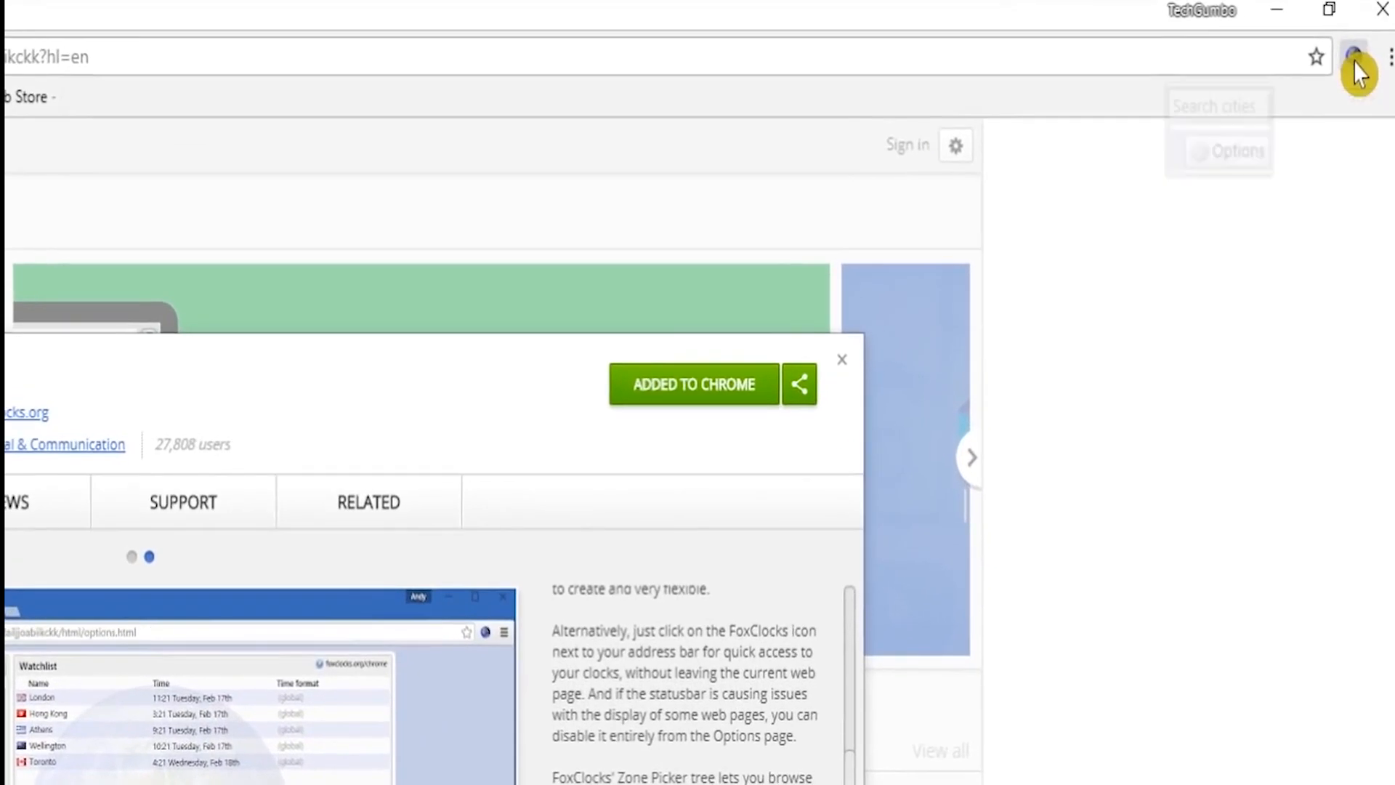
left_click(1354, 57)
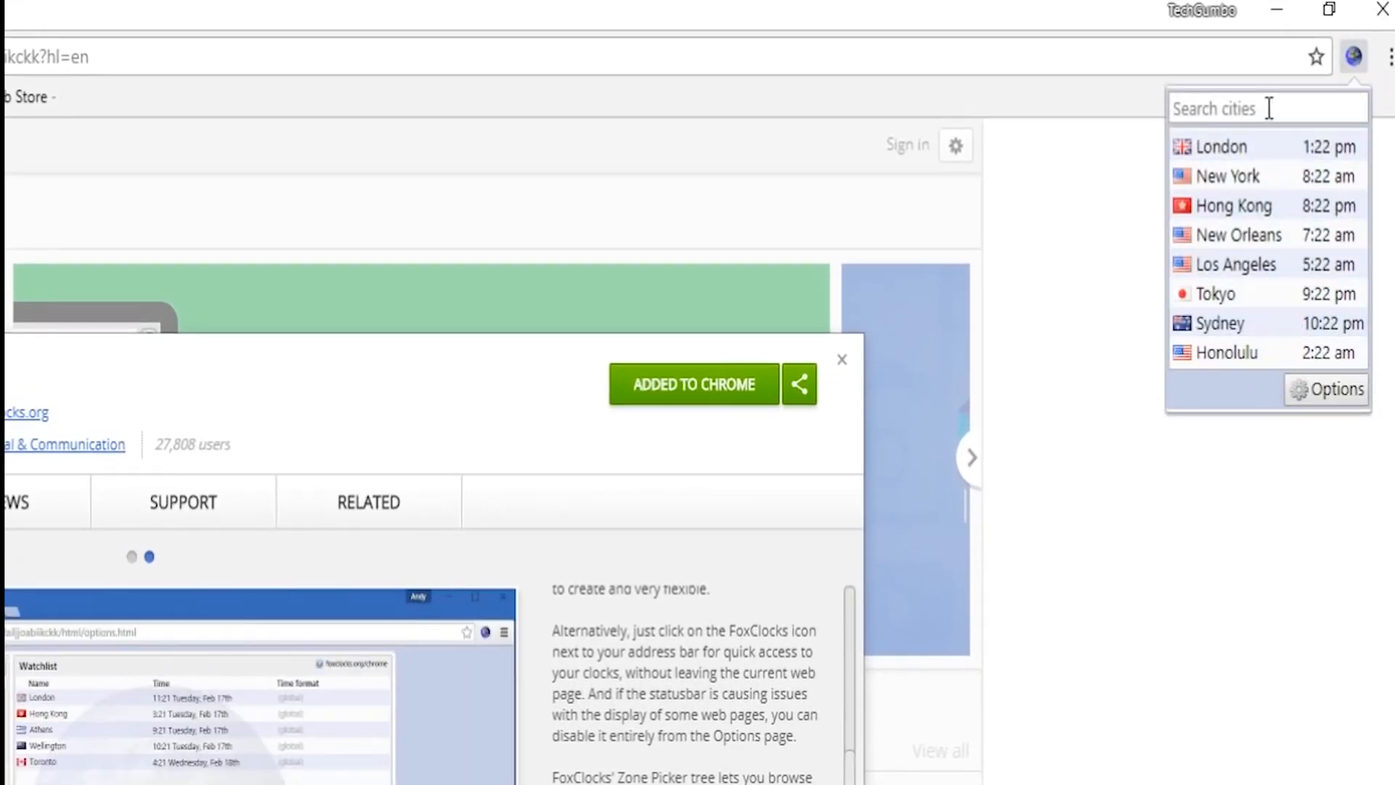
type("berlin")
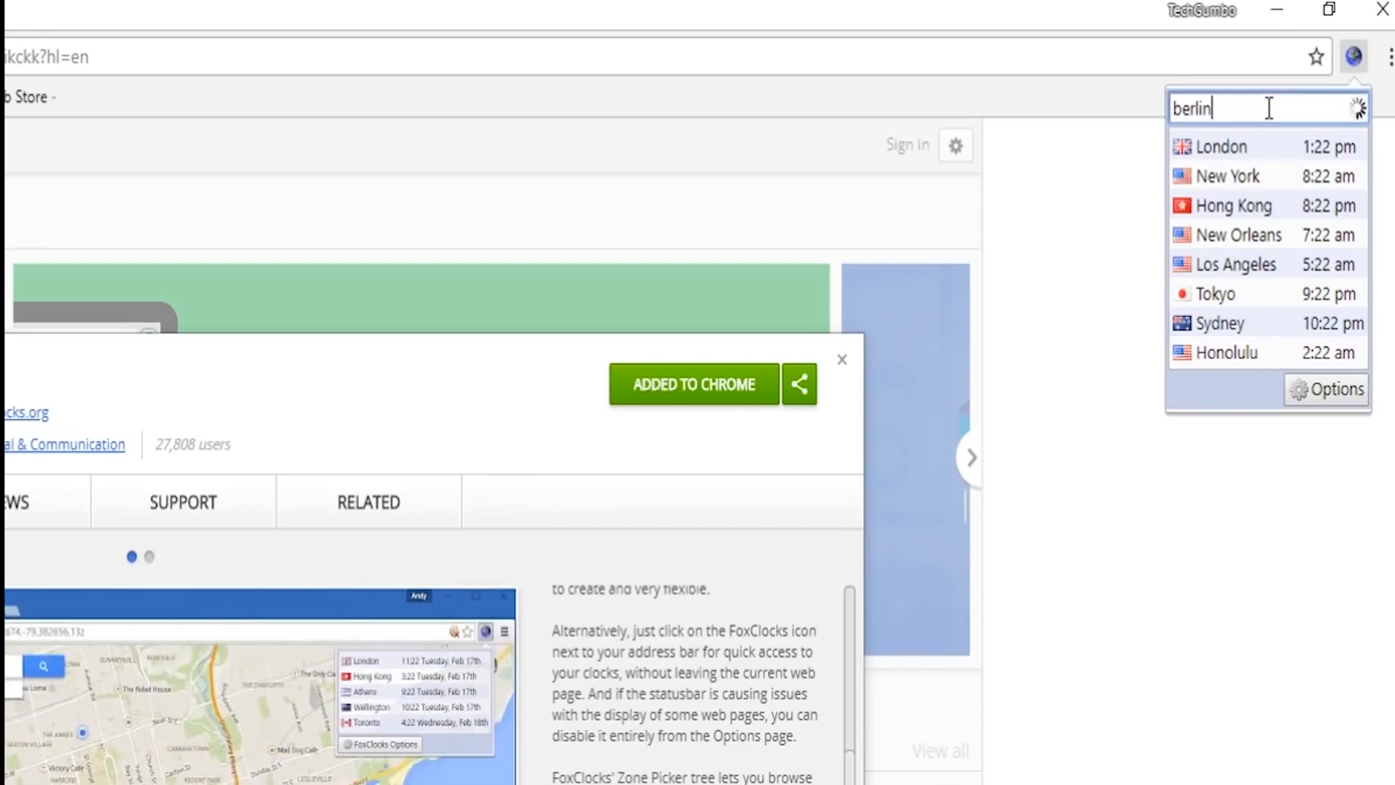
type("berlin")
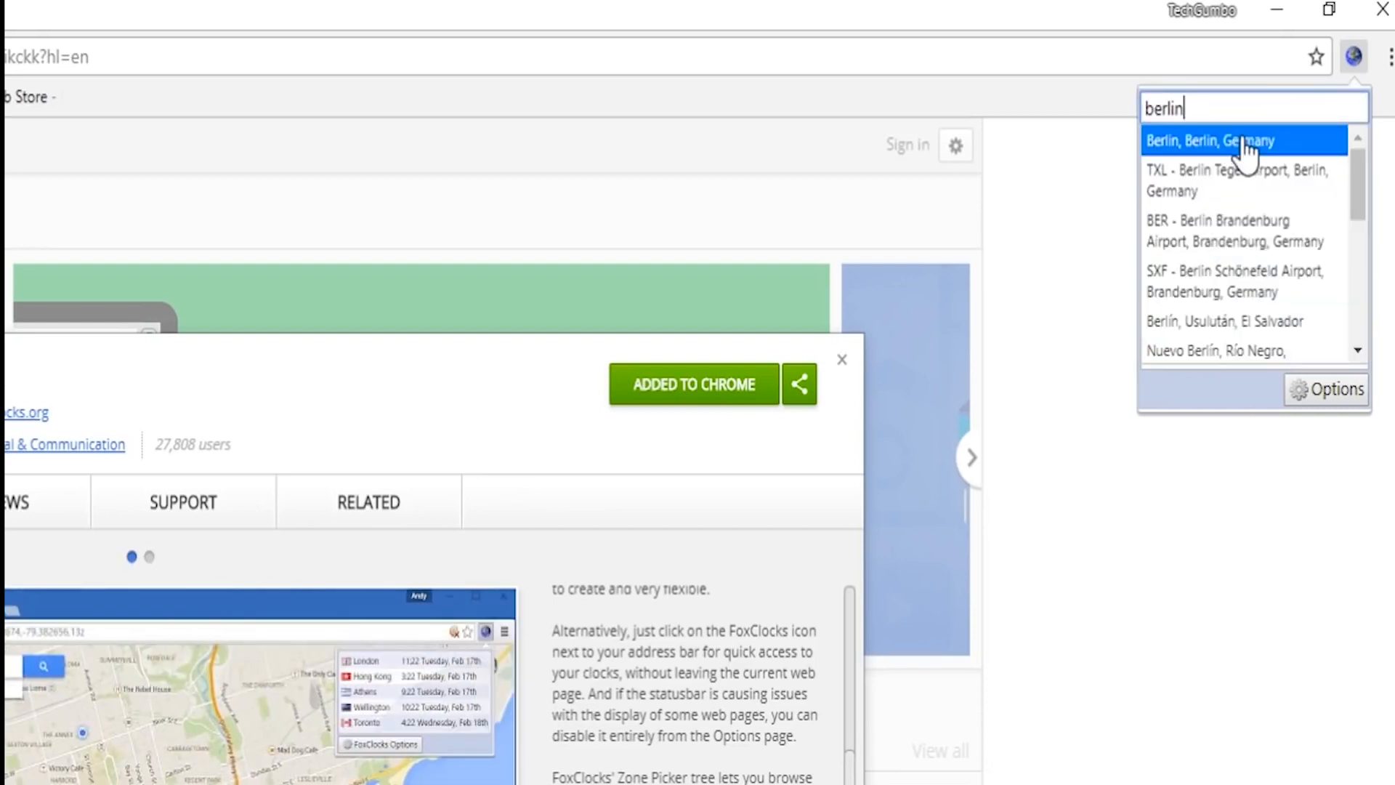
left_click(1215, 141)
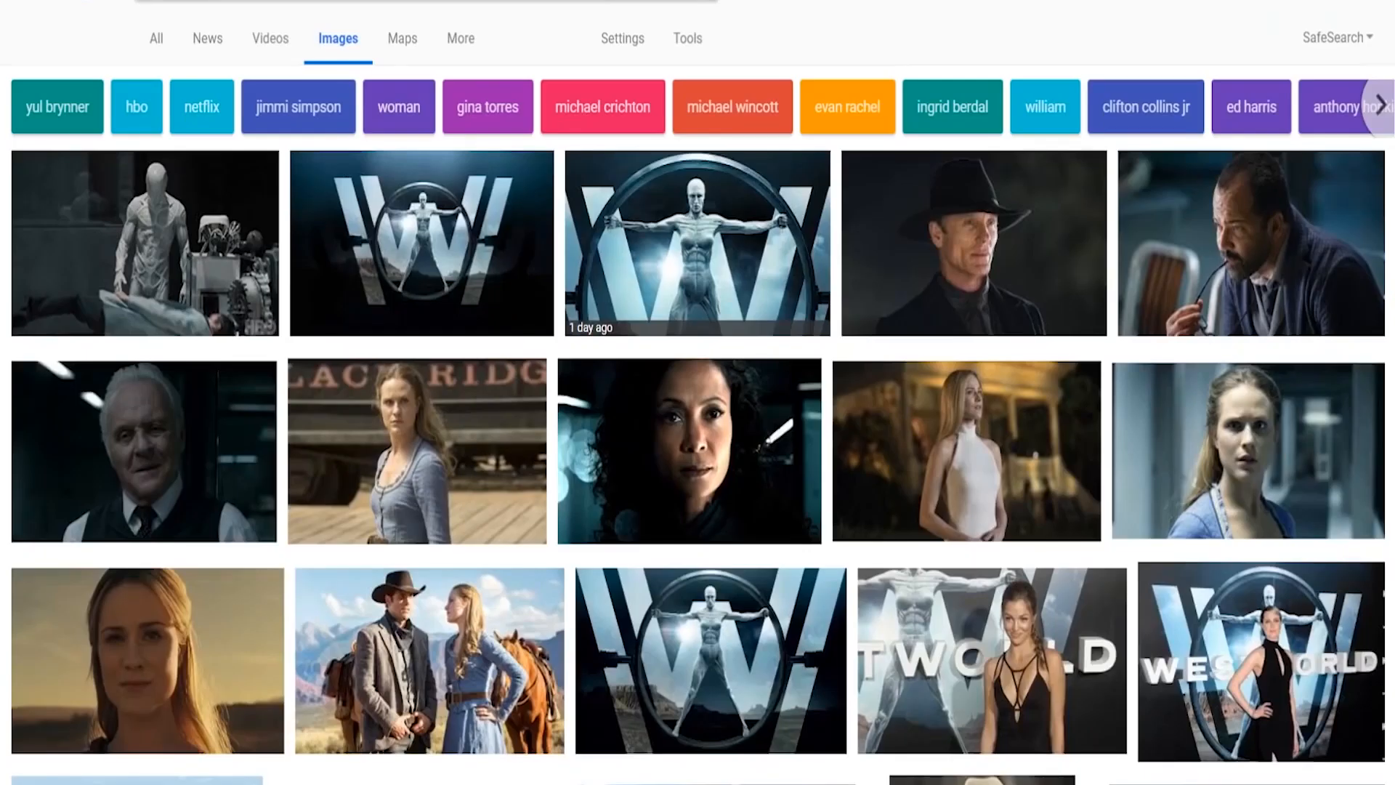
mouse_move(142, 267)
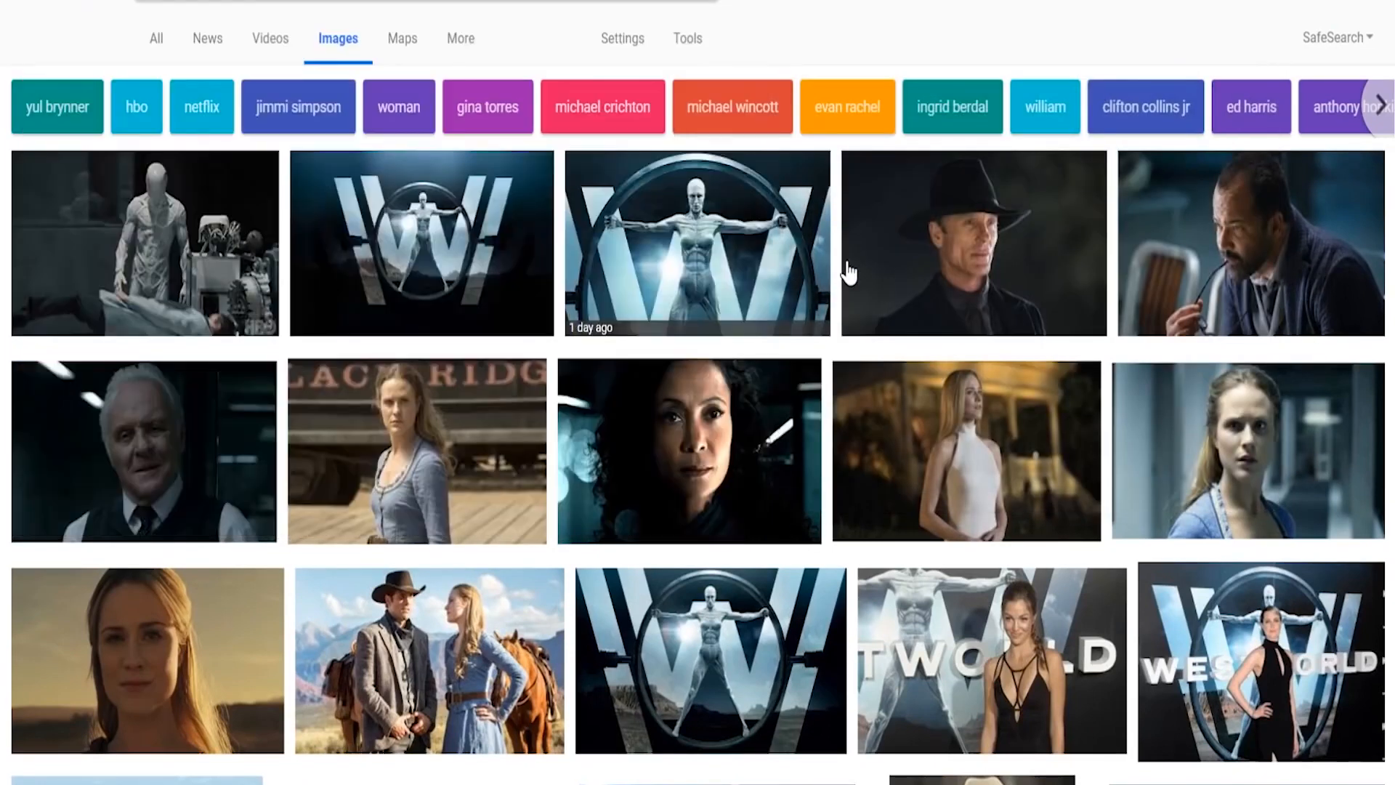
mouse_move(1131, 271)
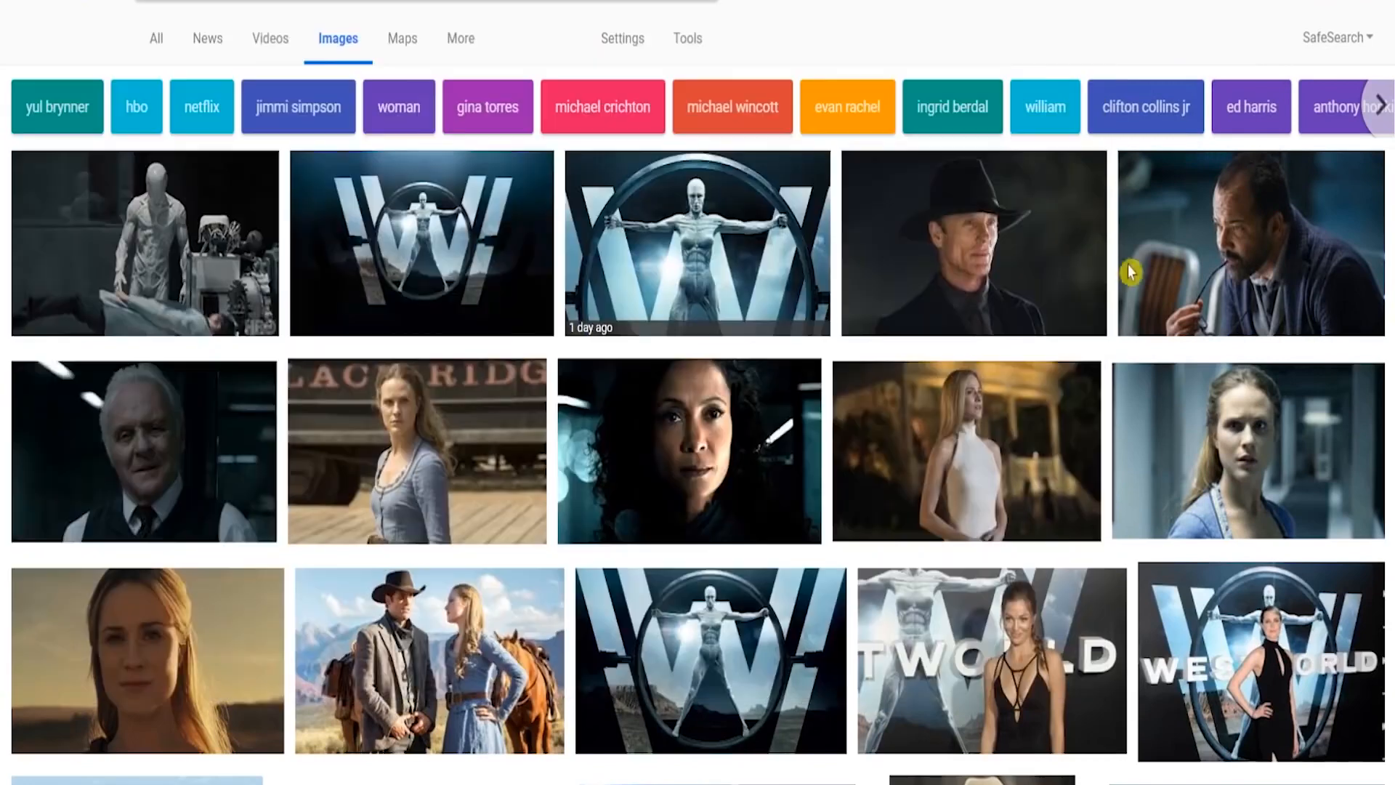
Enlarge the Westworld photo of the man holding glasses with Hover Zoom.
left_click(1250, 242)
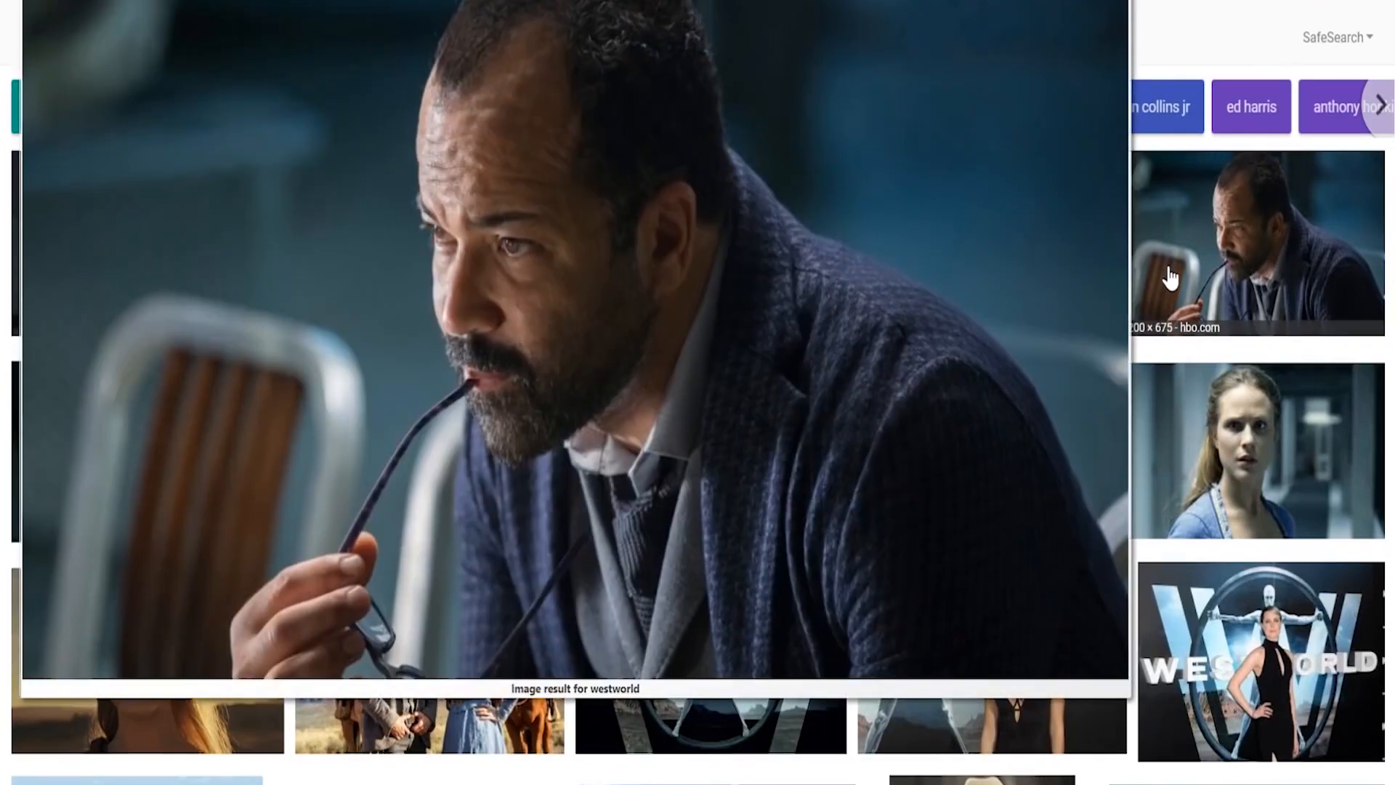
left_click(1255, 449)
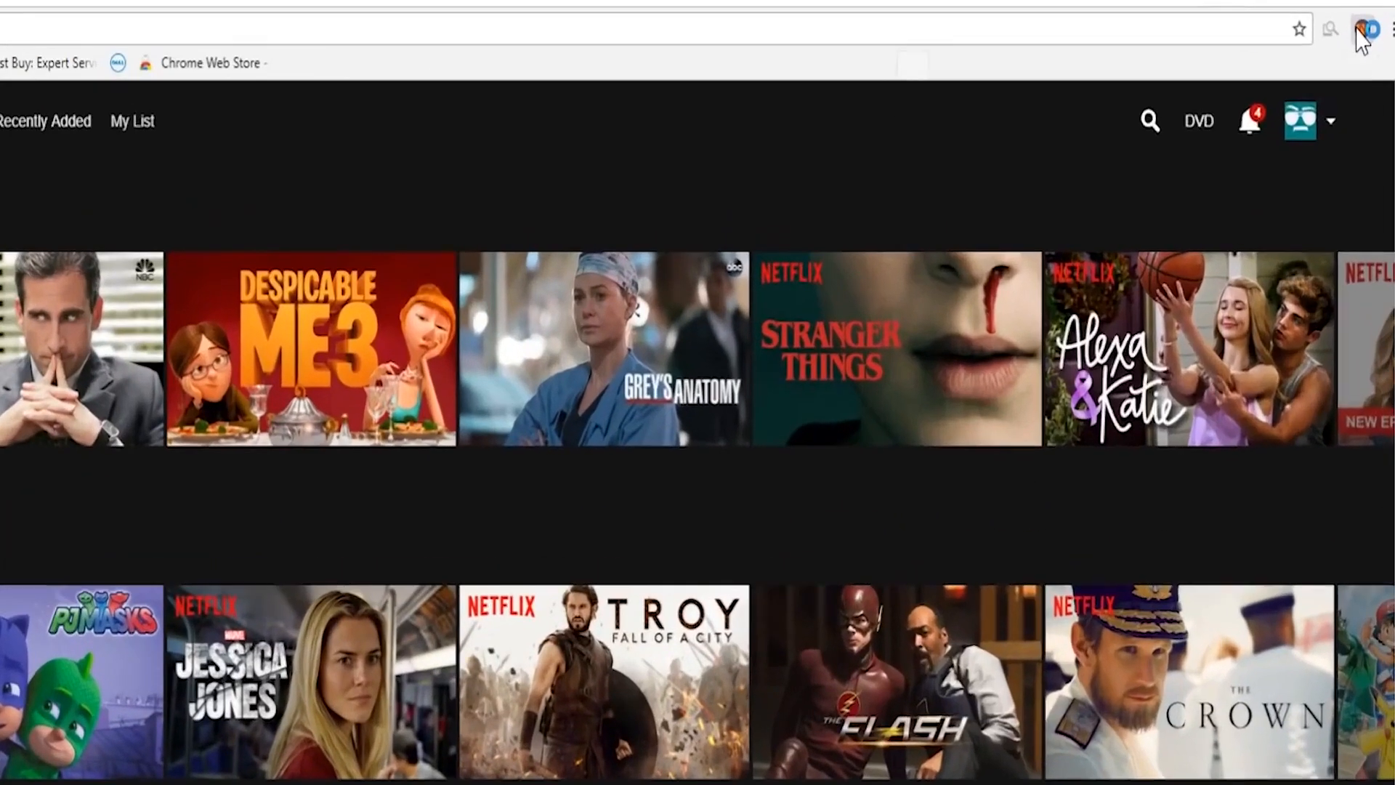
In Super Netflix options, set intros to Skip Intro and reach the spoiler-blur choices.
left_click(1362, 29)
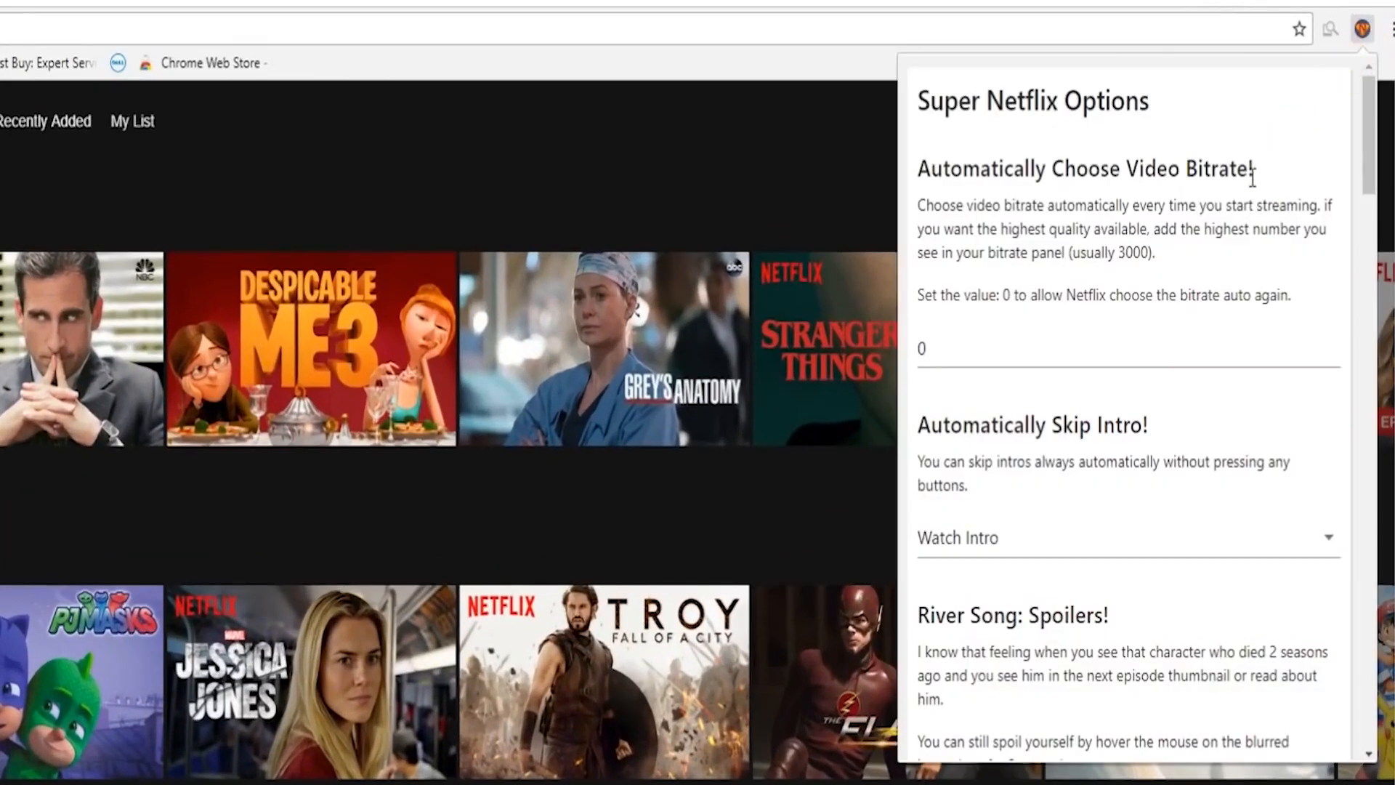
mouse_move(1133, 177)
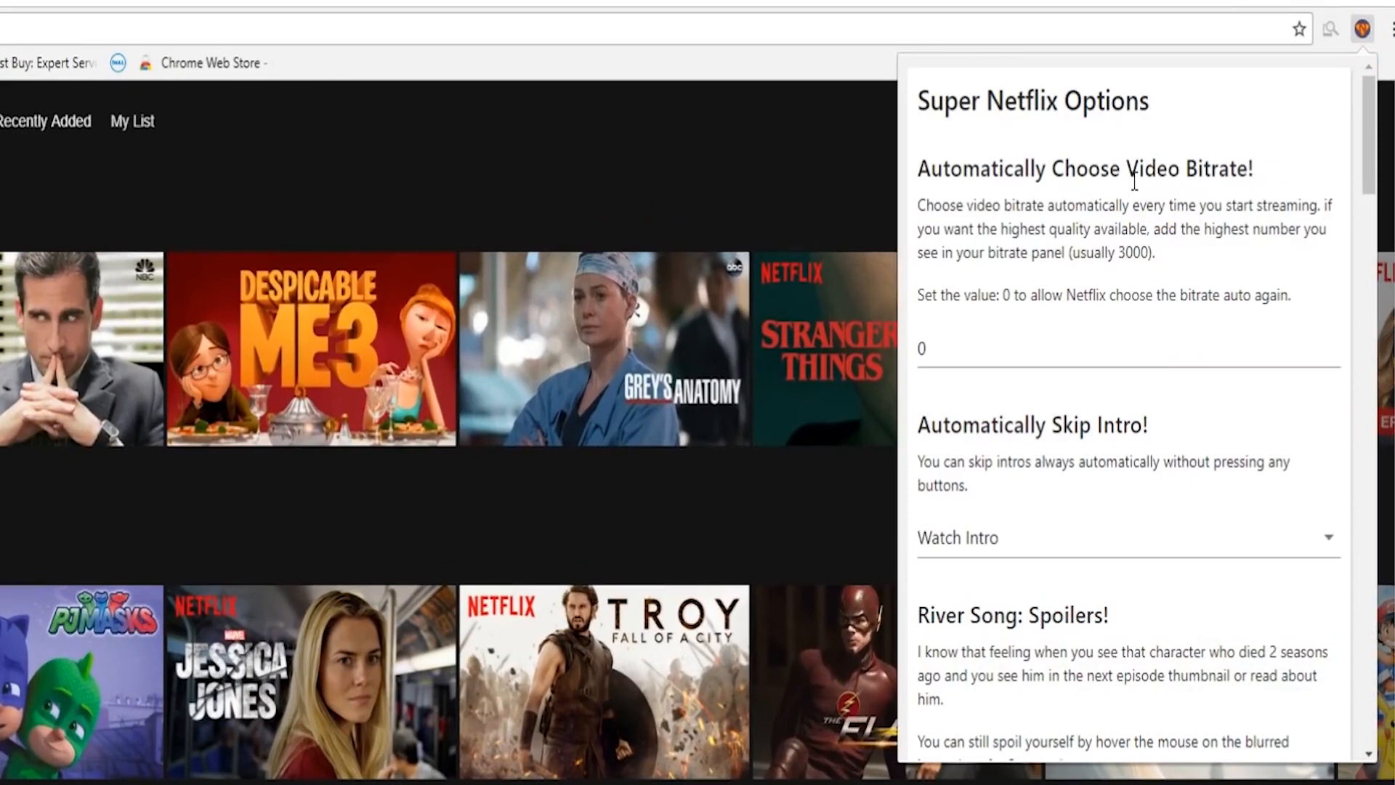
left_click(964, 348)
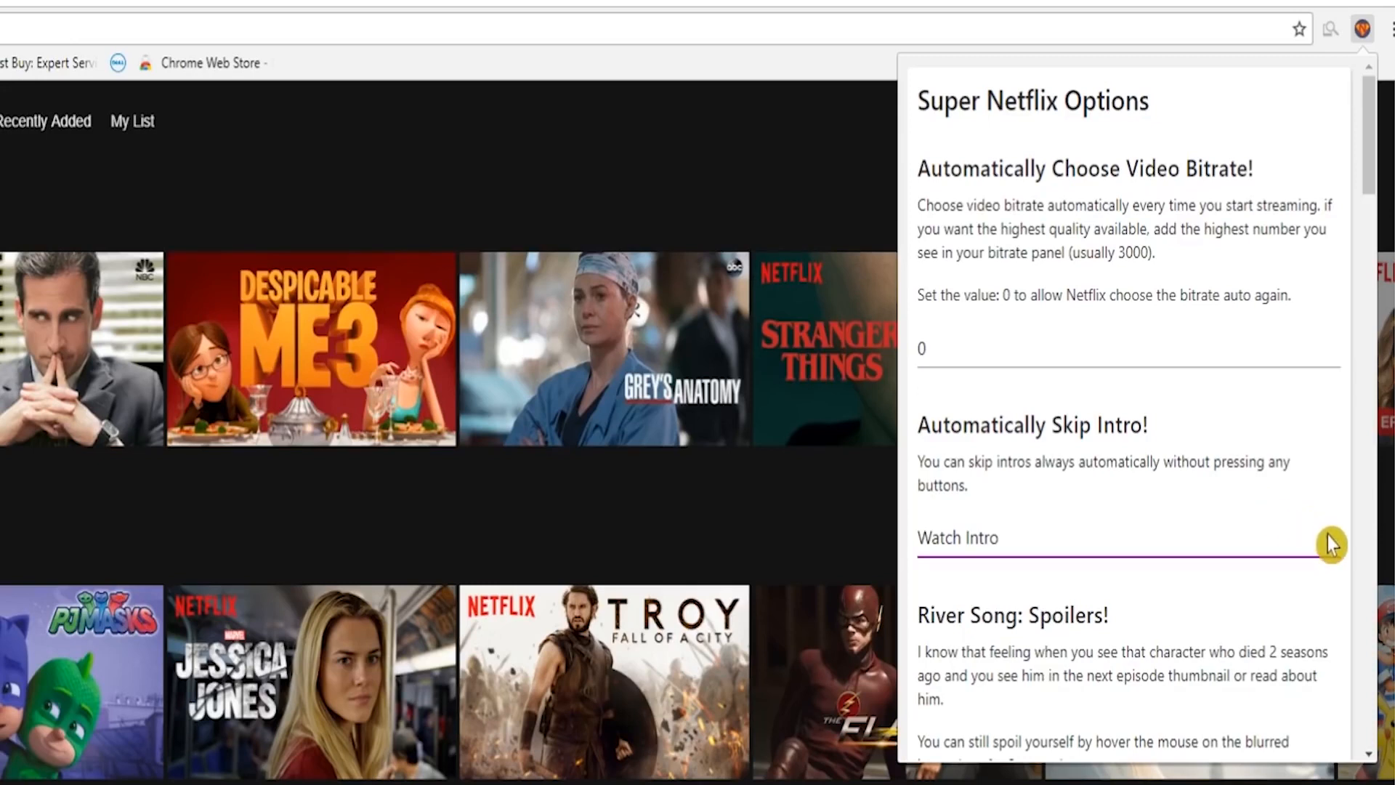
left_click(1111, 537)
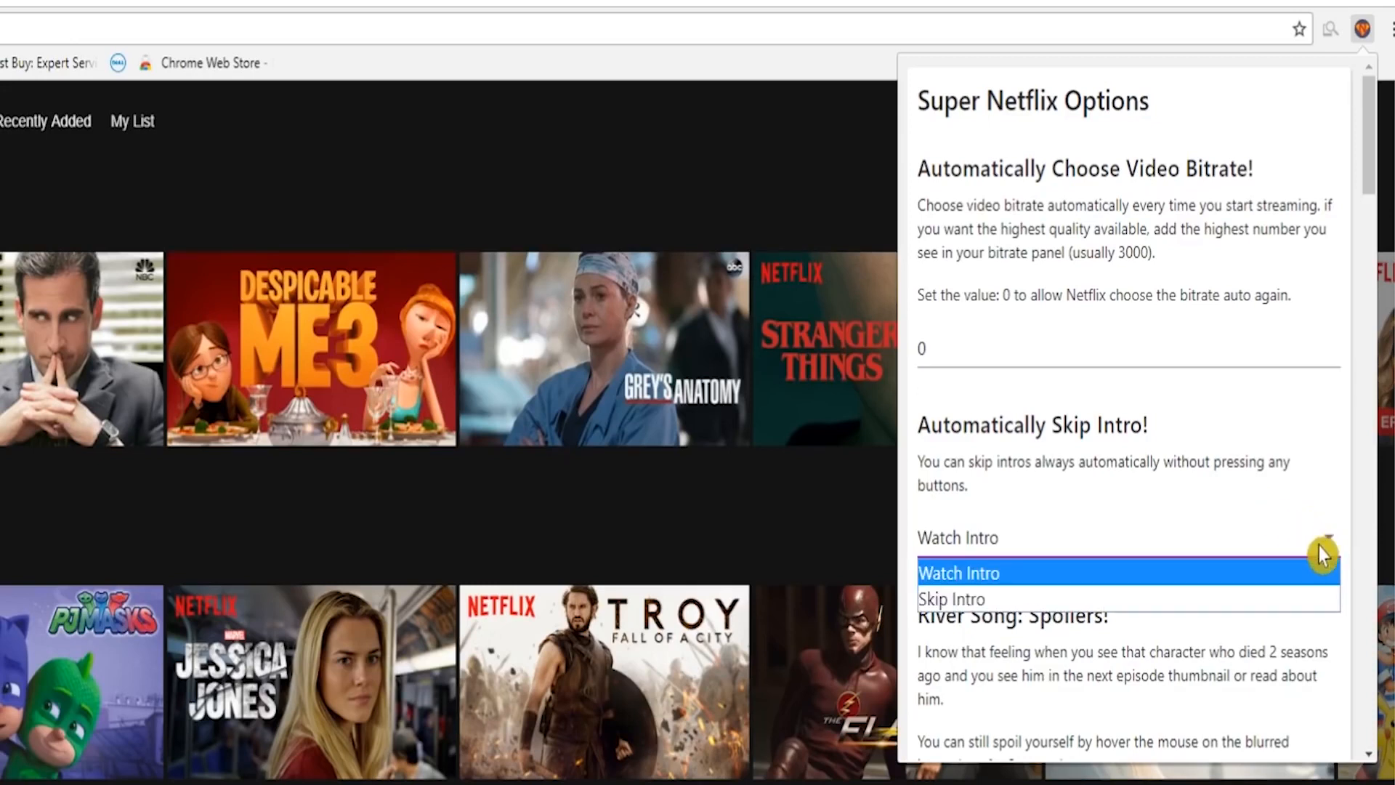
left_click(950, 599)
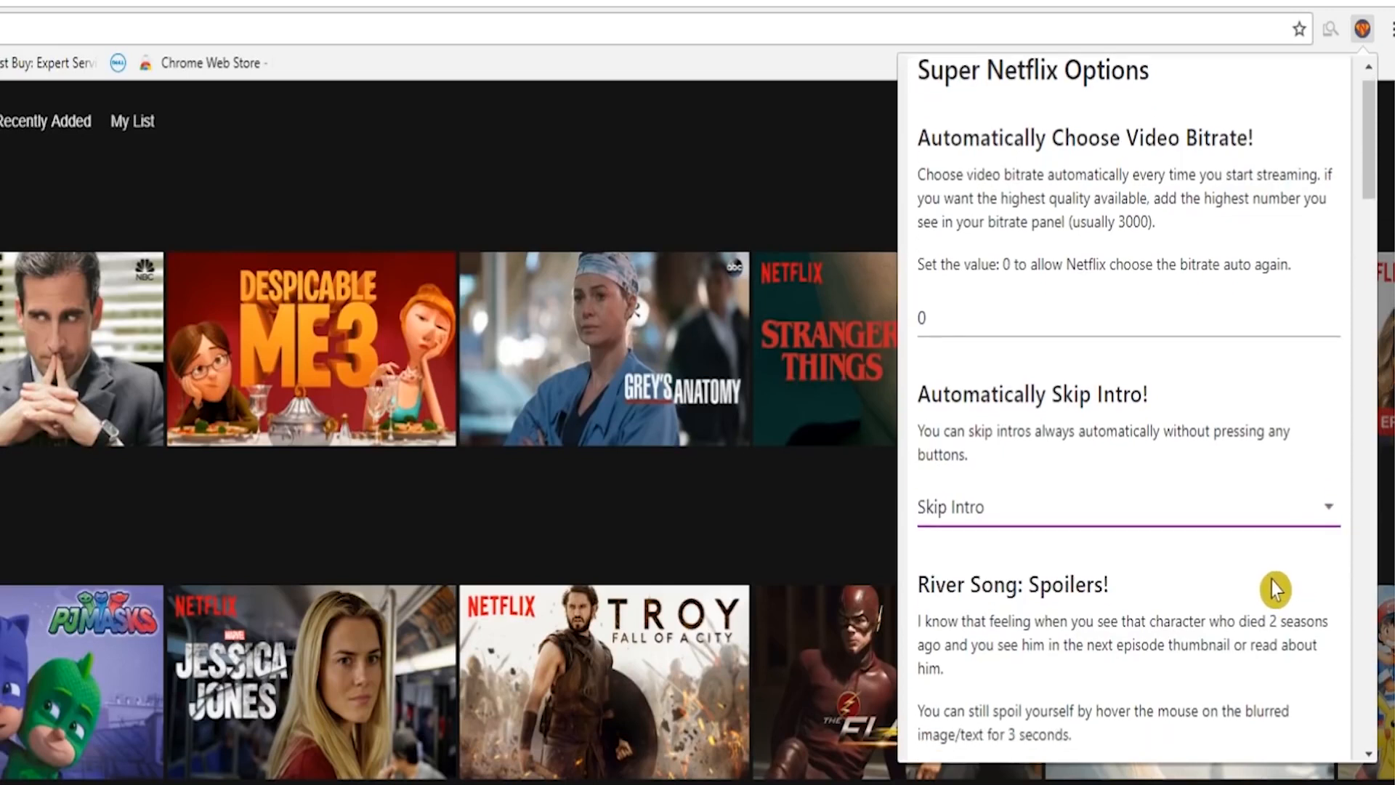
scroll("down", 3)
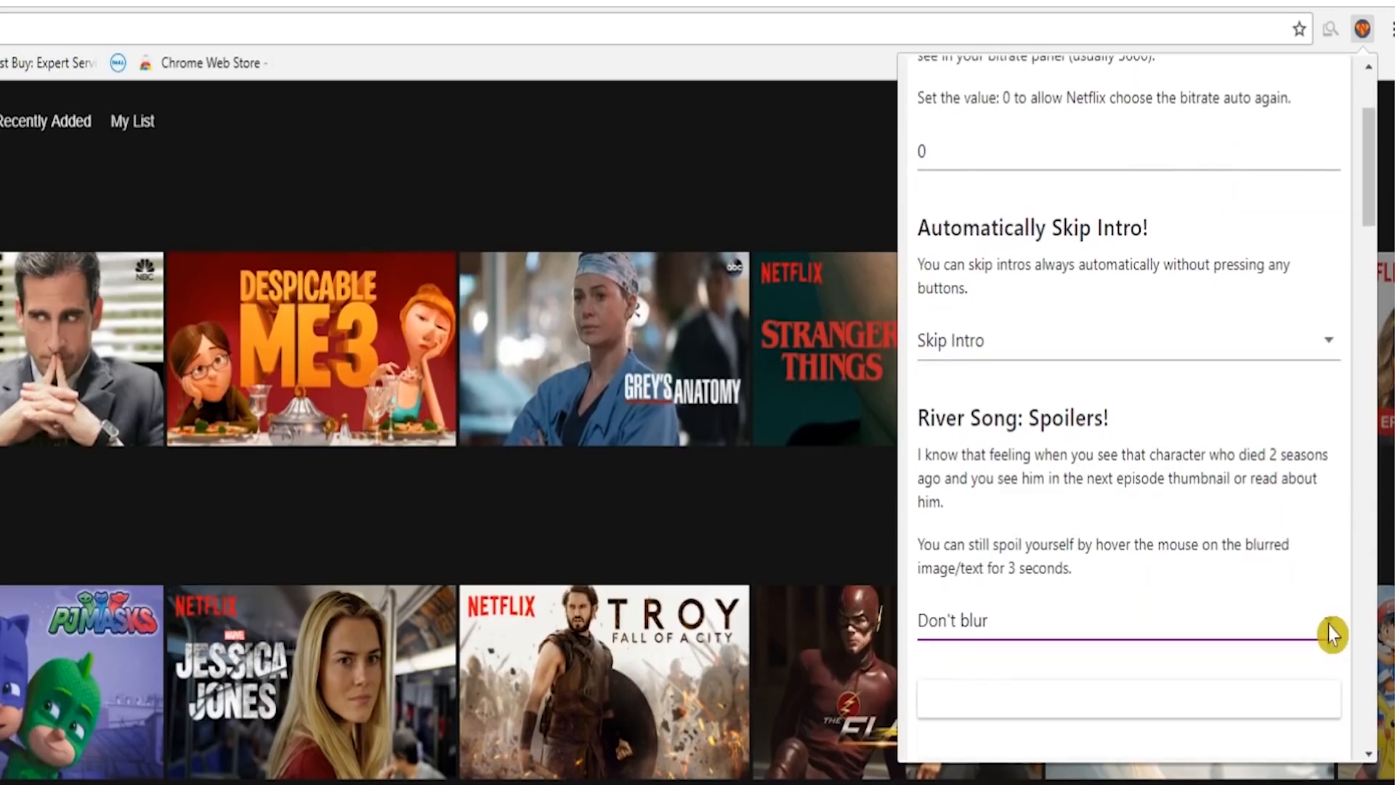
left_click(1128, 620)
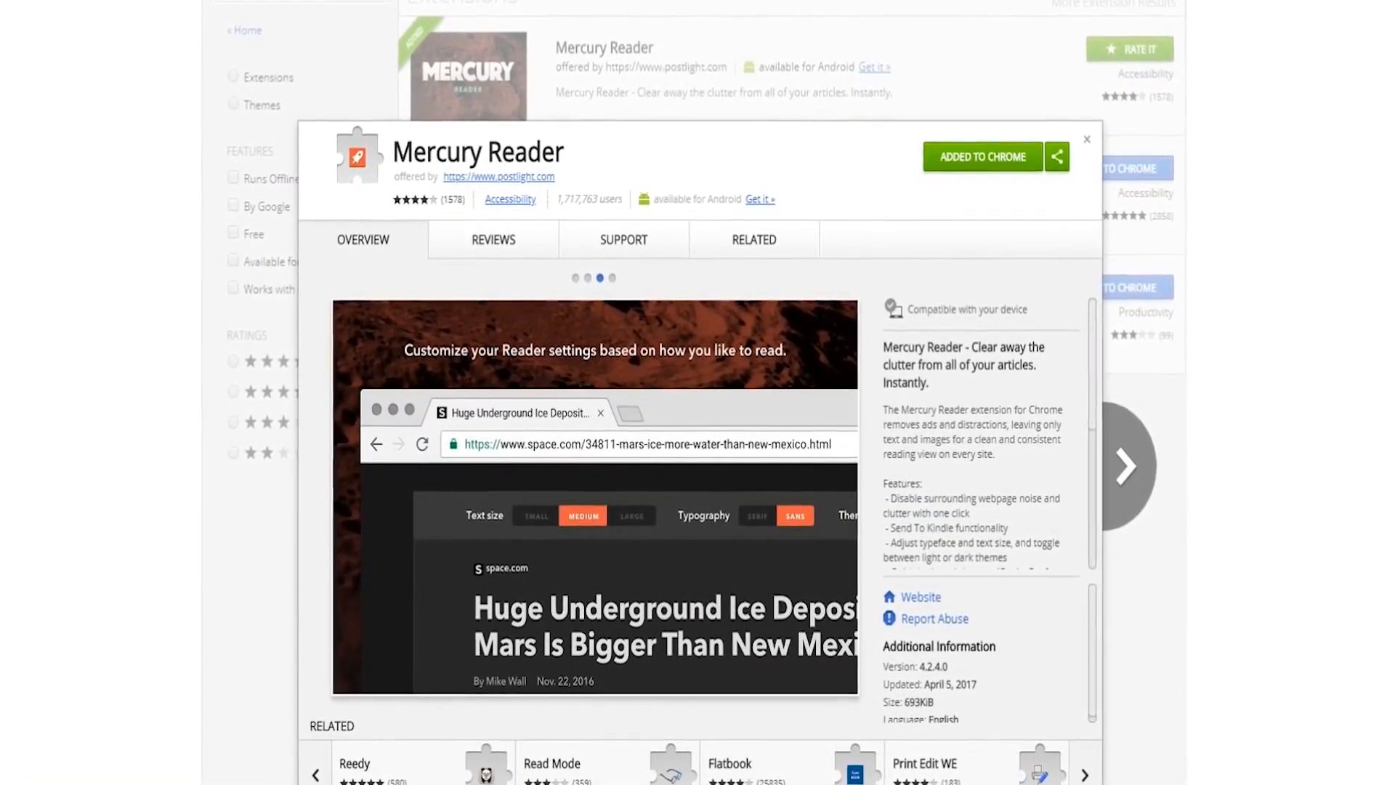
View the Forbes hand-dryer article in Mercury Reader's distraction-free reading mode.
left_click(1132, 463)
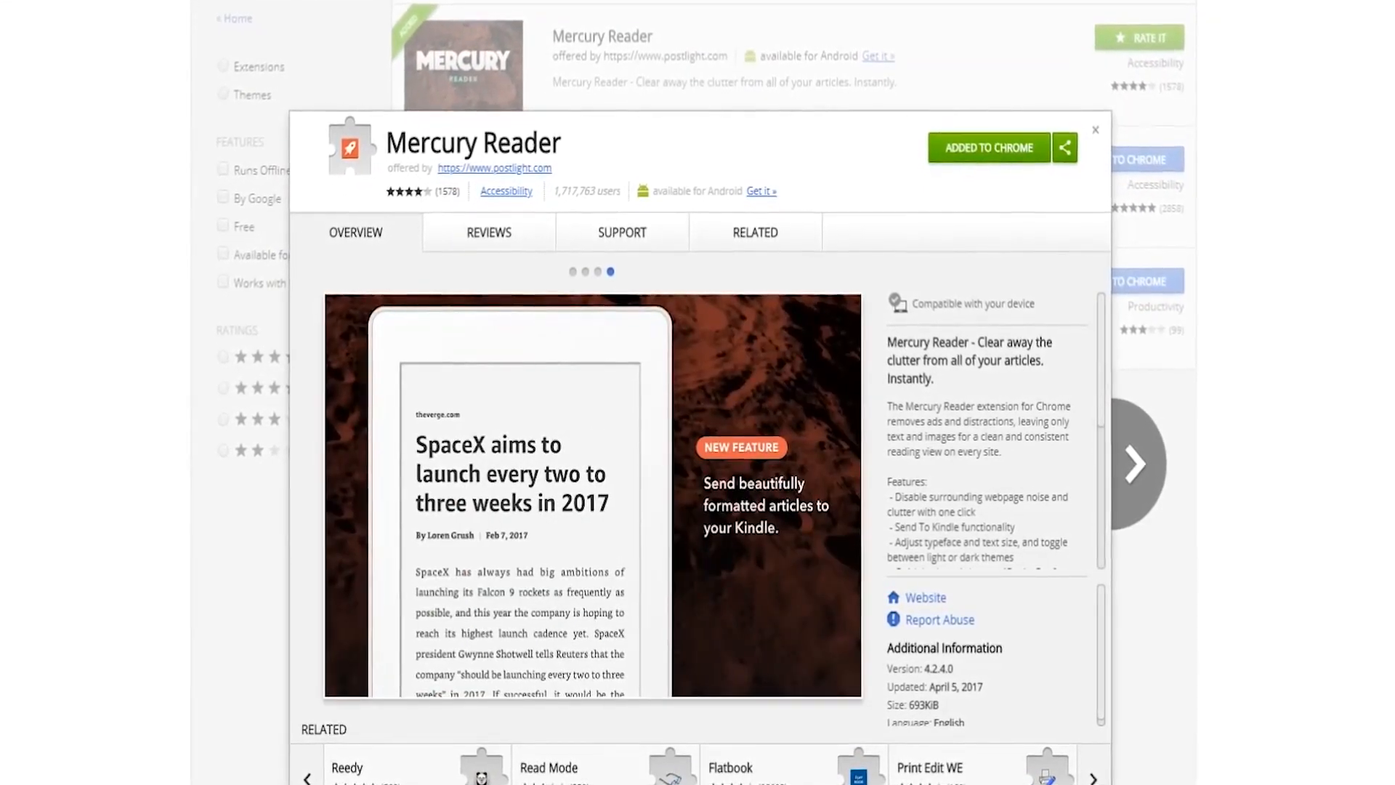
left_click(218, 9)
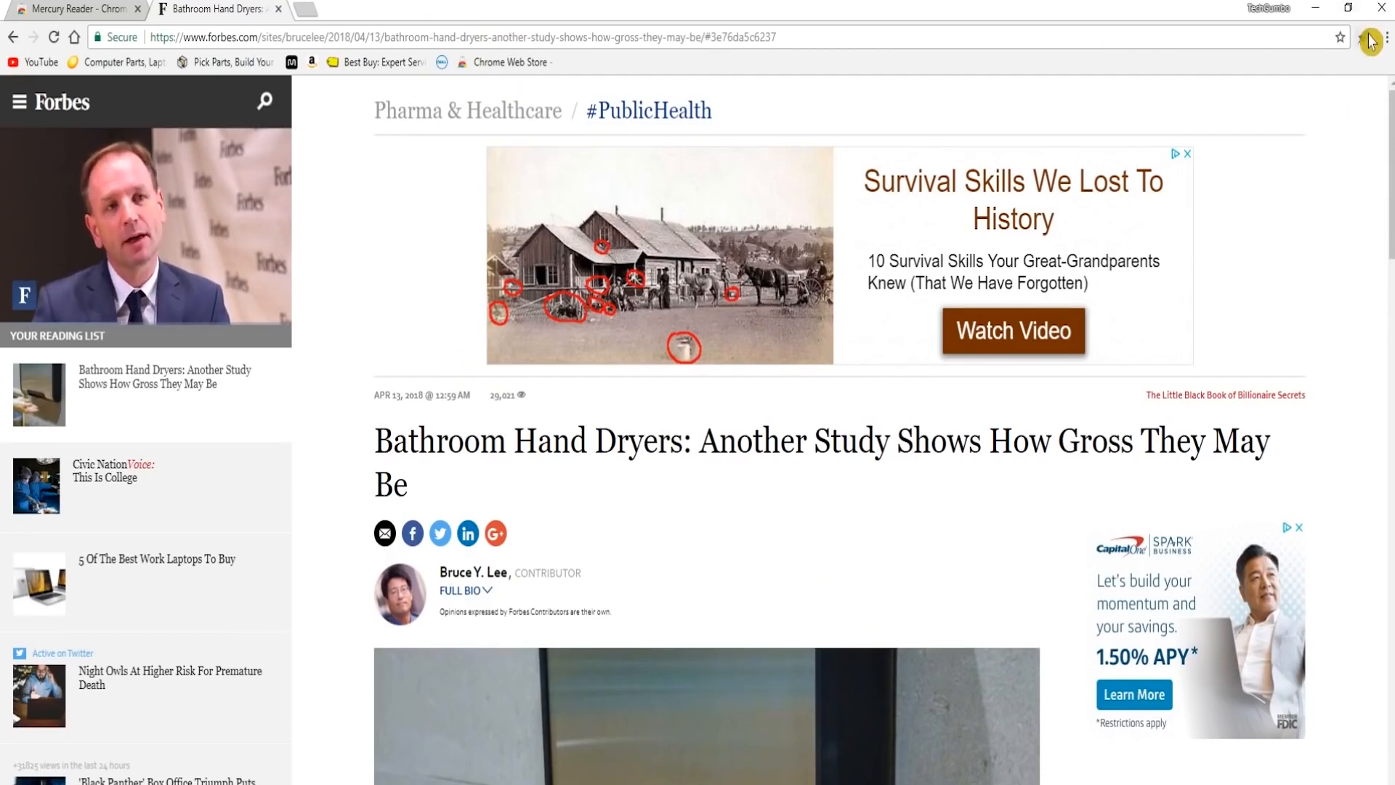
mouse_move(1370, 41)
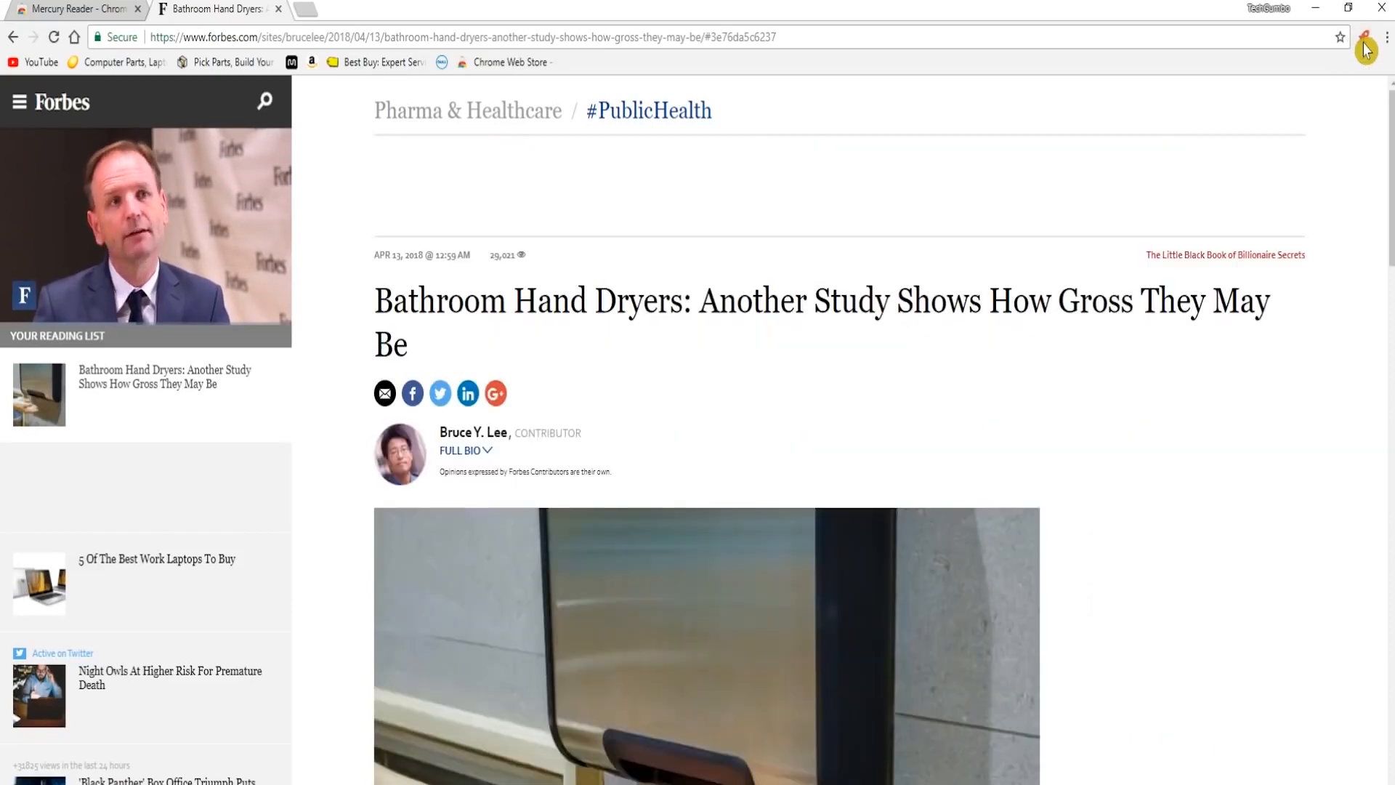
left_click(1369, 38)
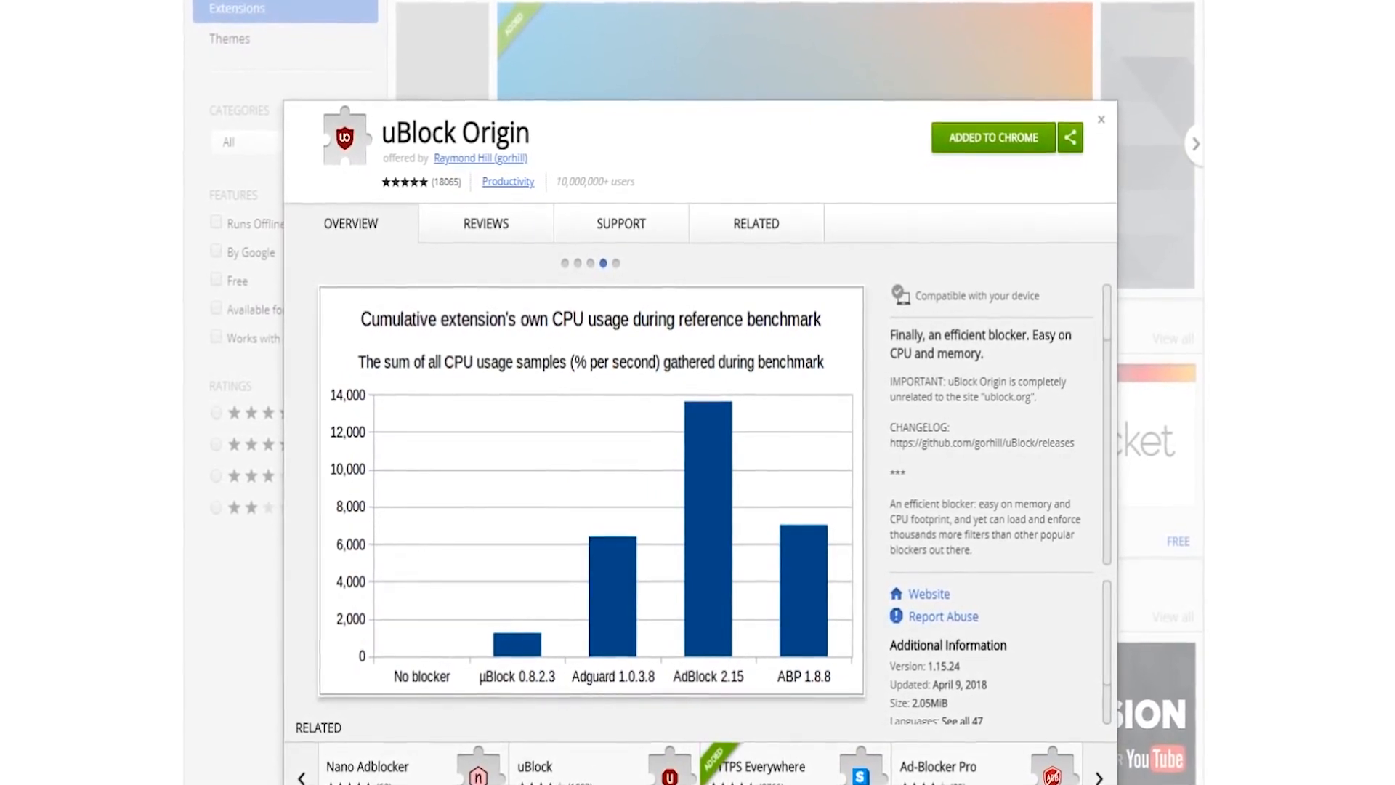
View uBlock Origin's 31 blocked requests on The Verge's tech page, then switch blocking off for the site.
left_click(614, 263)
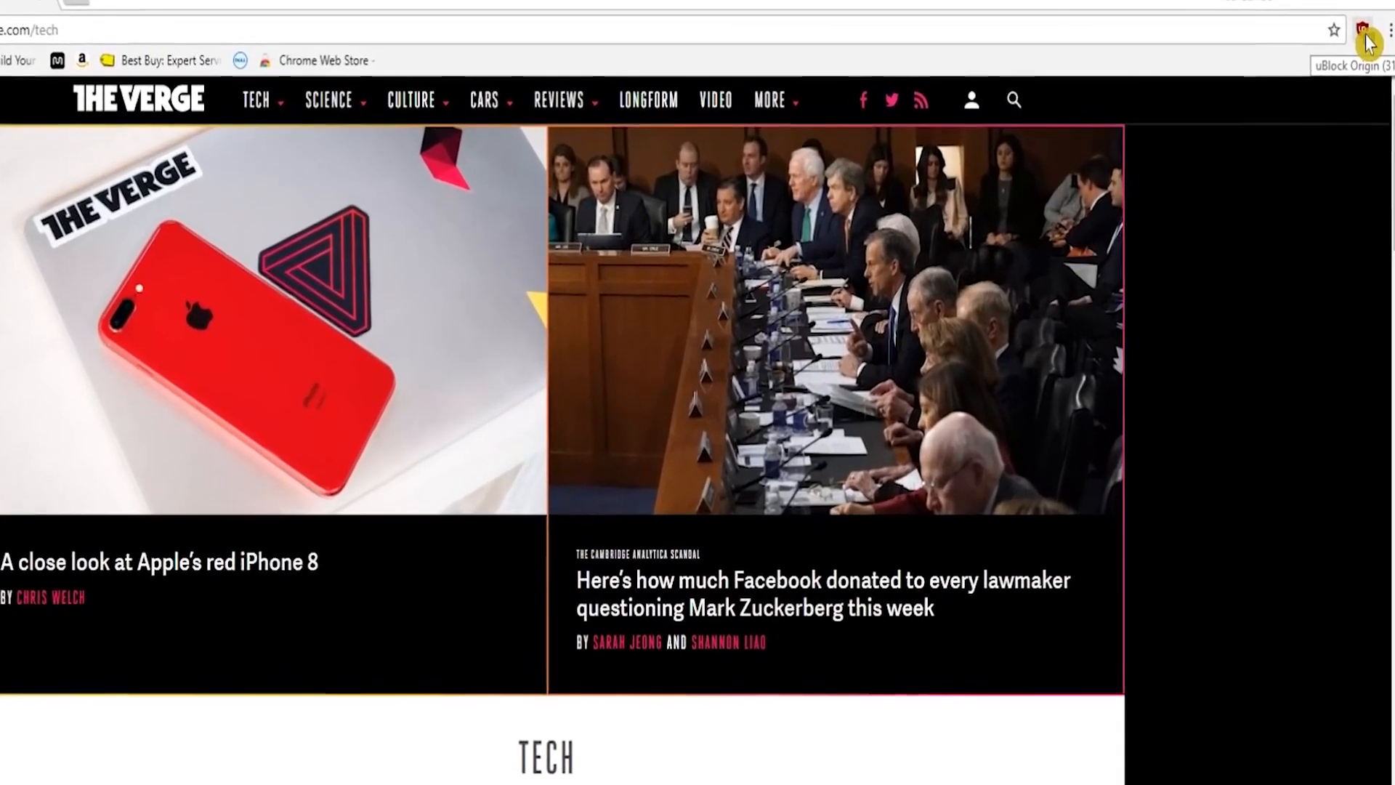
left_click(1362, 31)
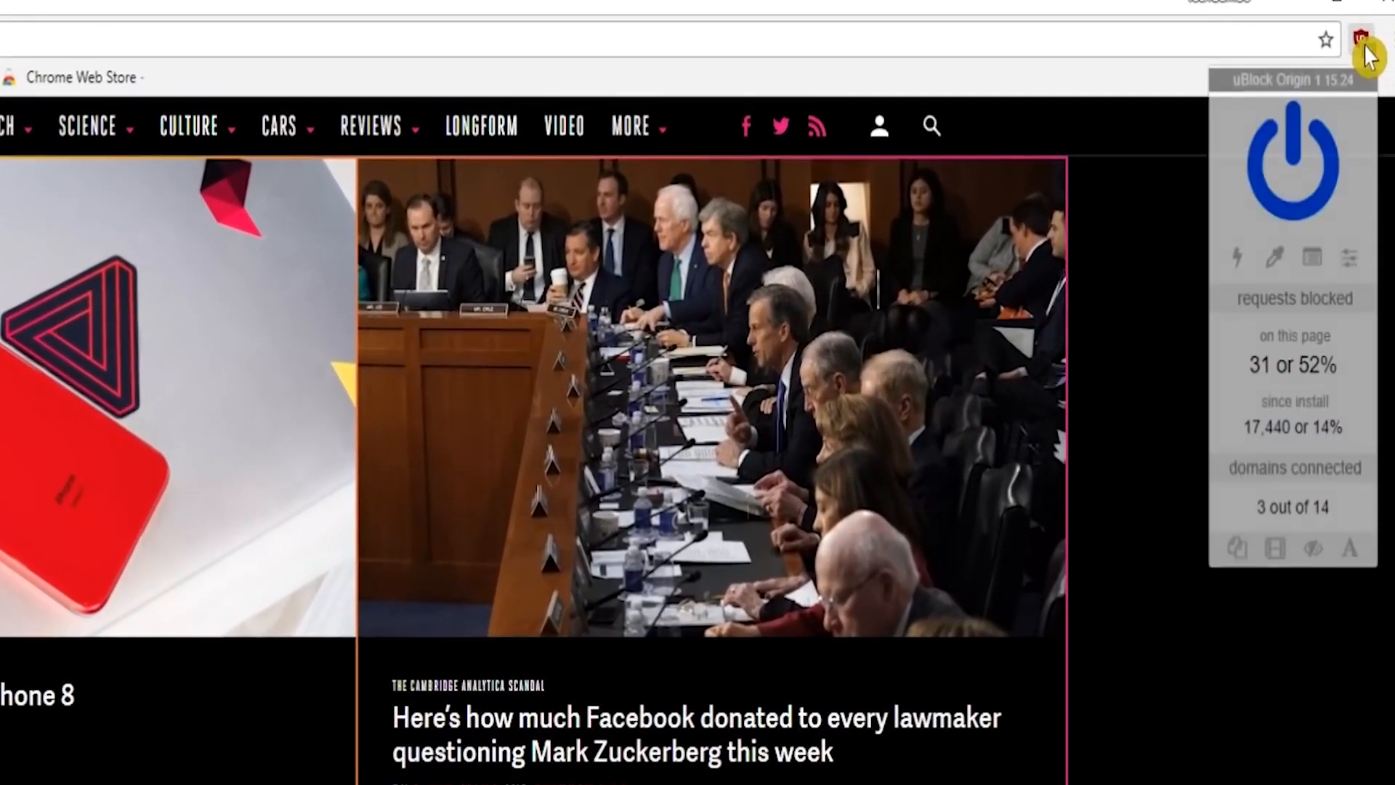
mouse_move(1290, 160)
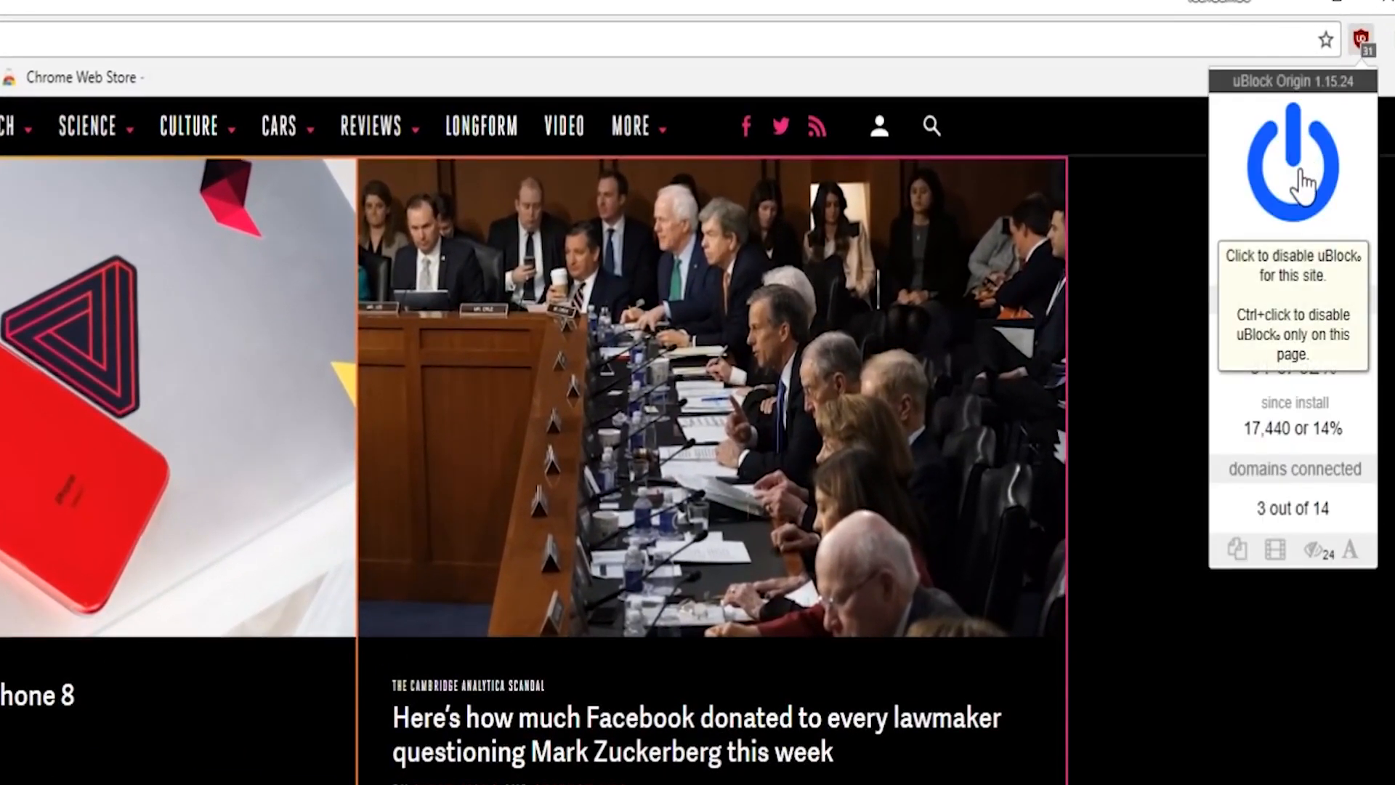
left_click(1291, 164)
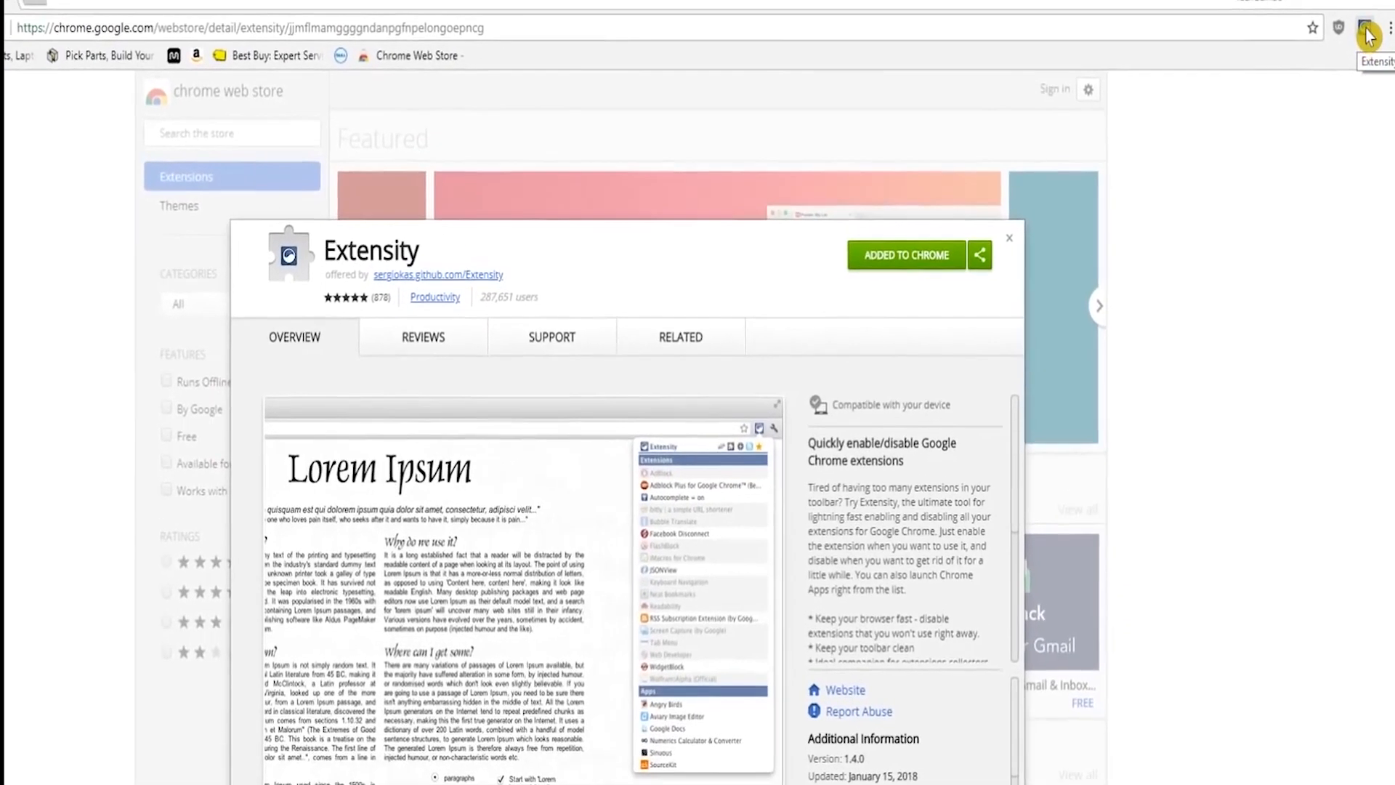
Enable DuckDuckGo Privacy Essentials and FoxClocks from Extensity's list and scroll through the remaining extensions.
left_click(1369, 28)
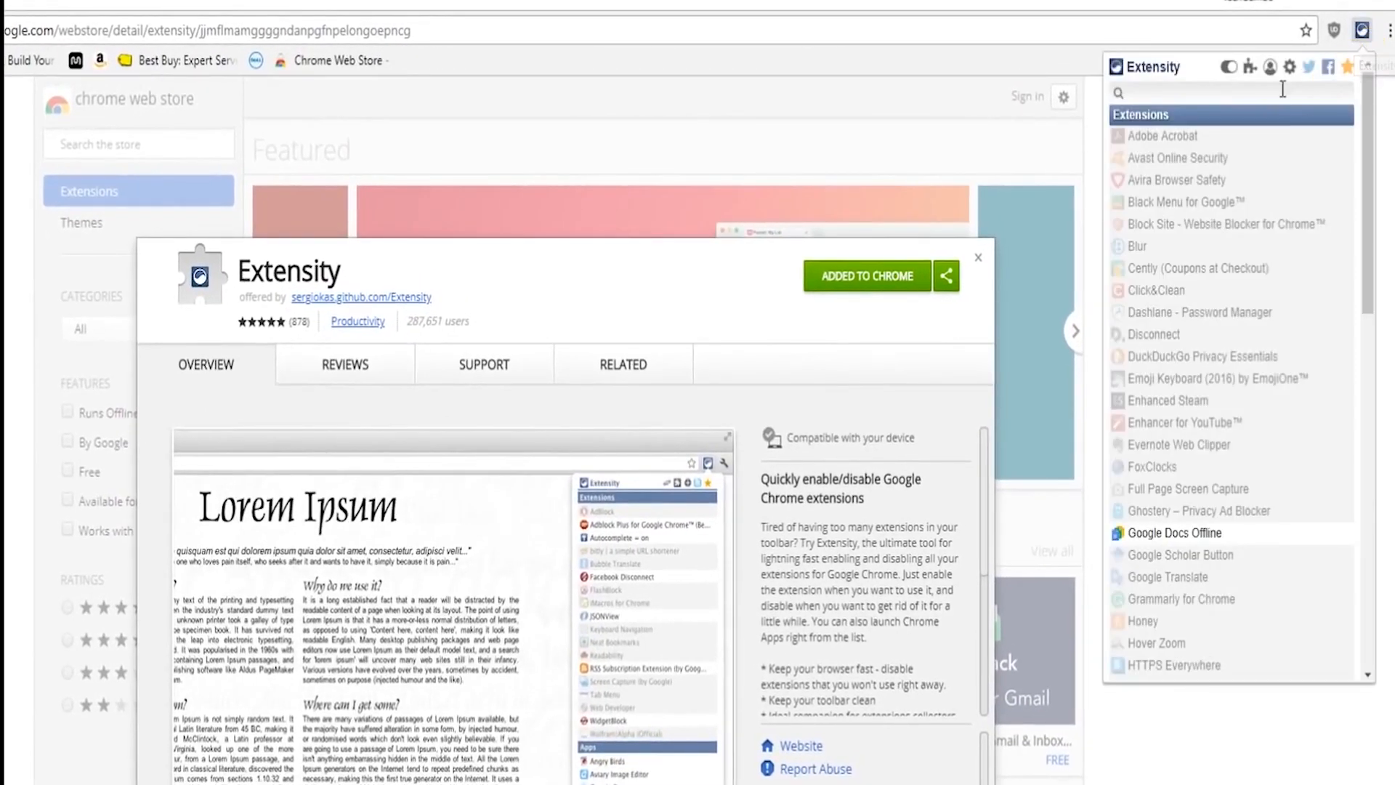
mouse_move(1231, 334)
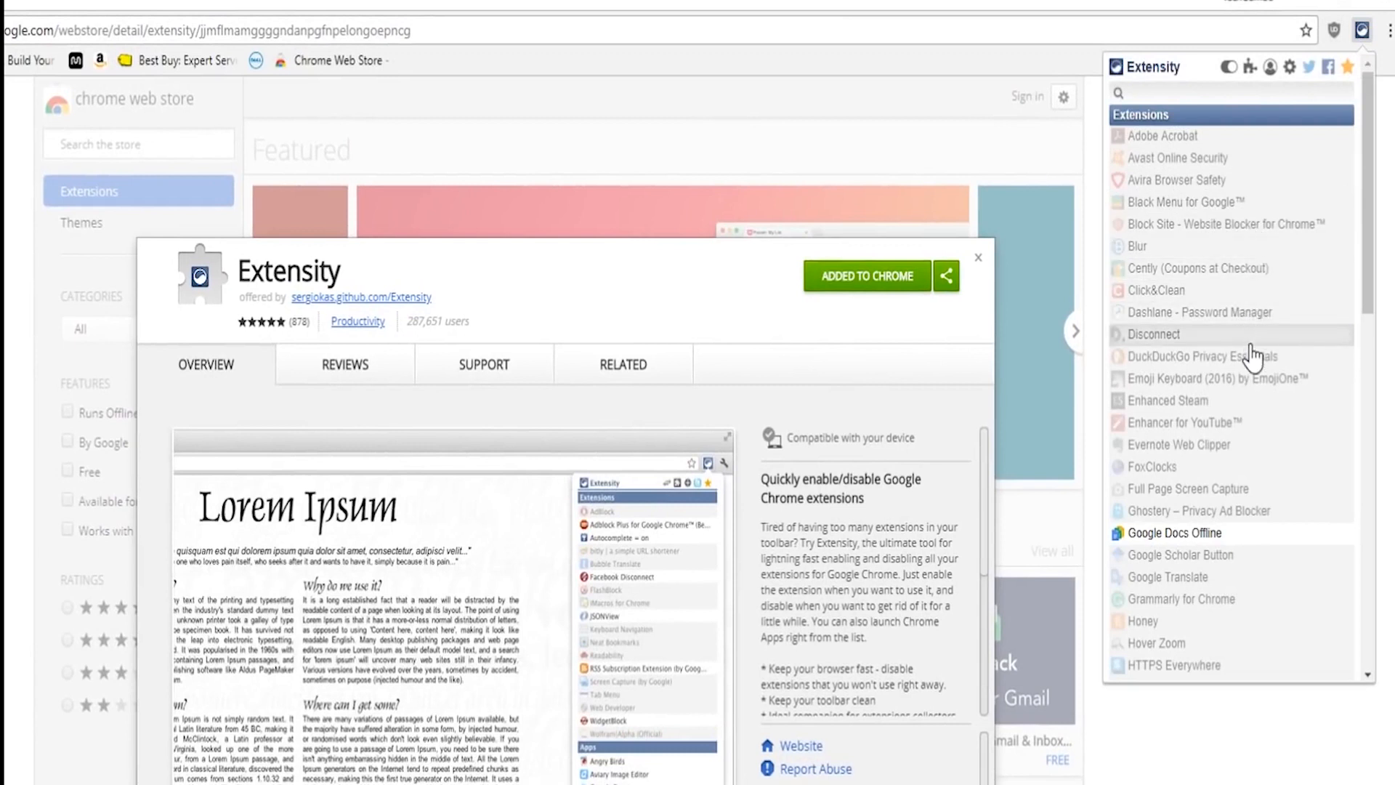
mouse_move(1295, 269)
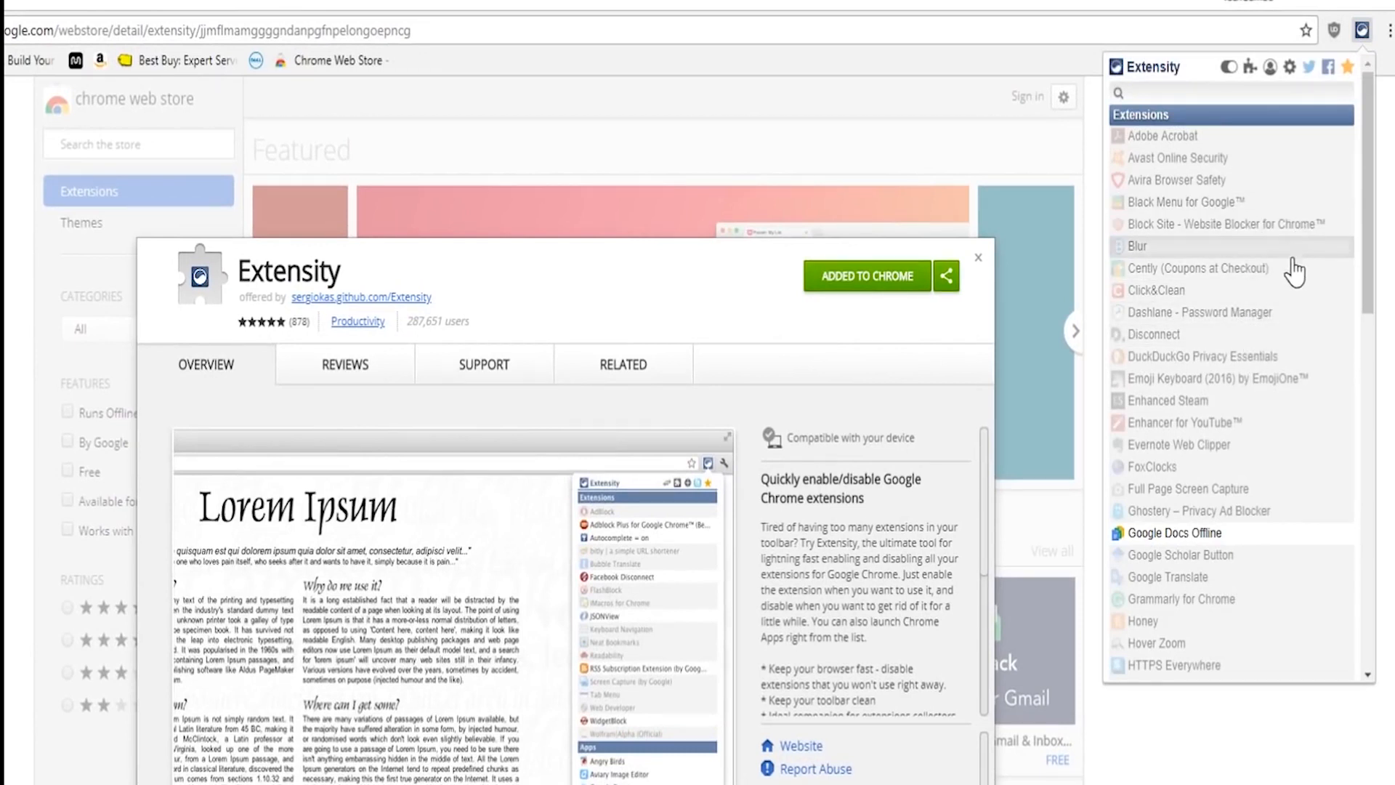
mouse_move(1254, 356)
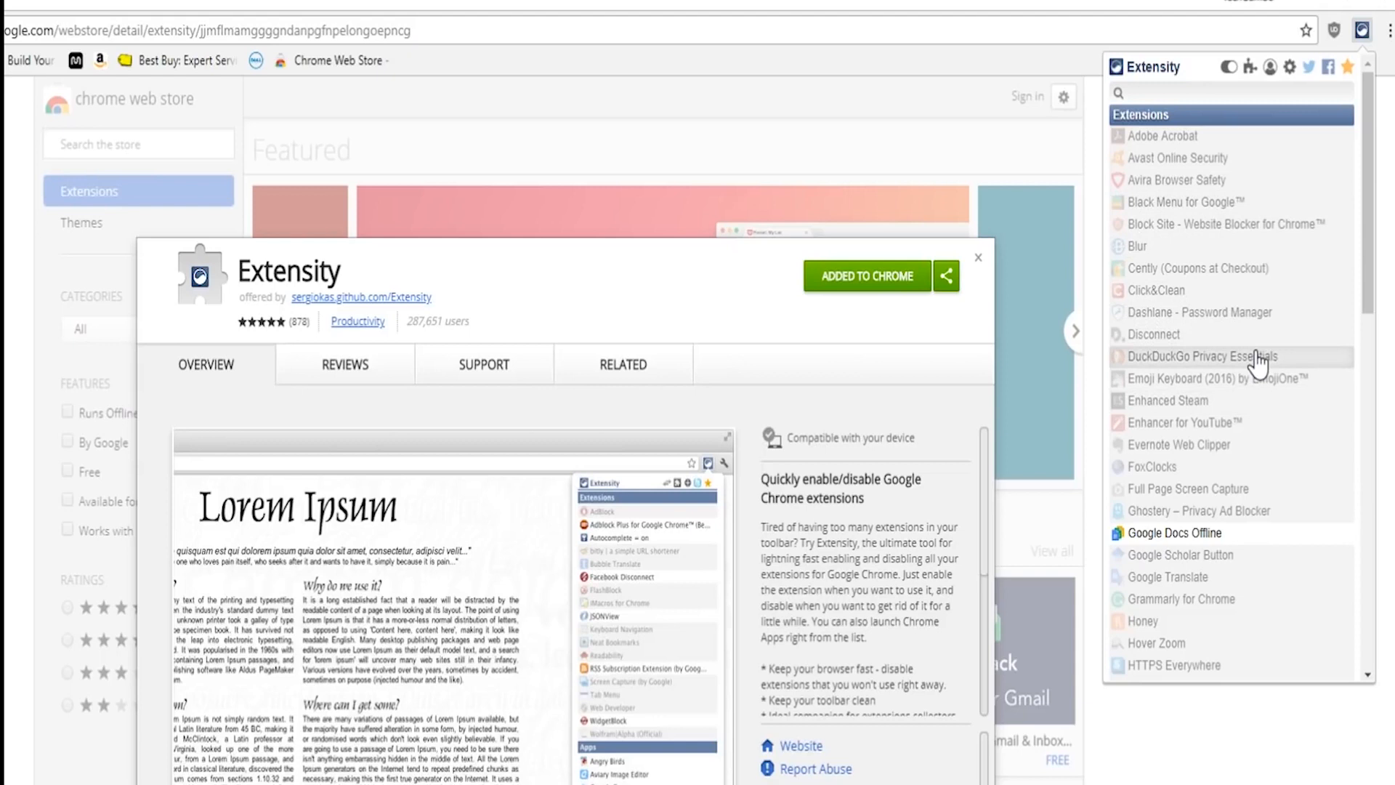
mouse_move(1254, 368)
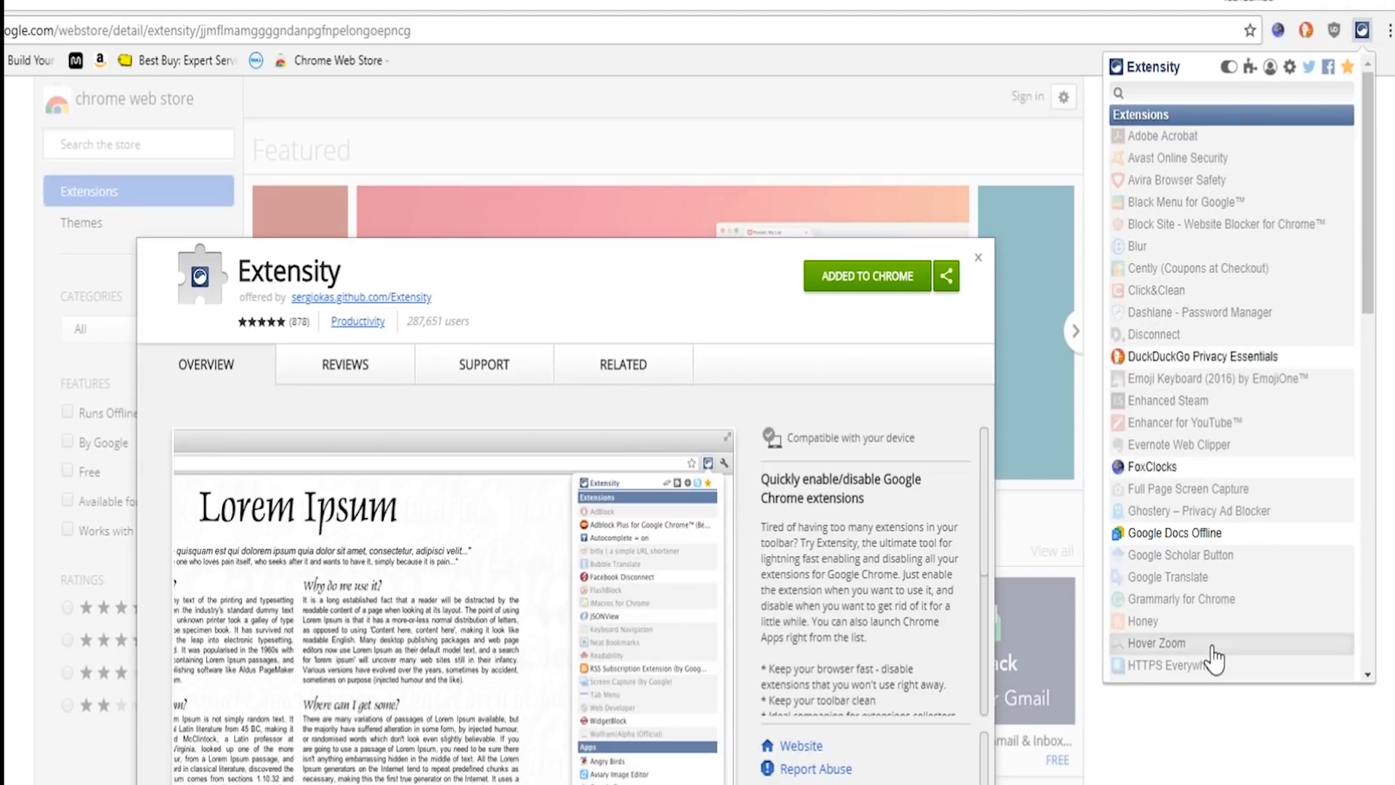
scroll("down", 3)
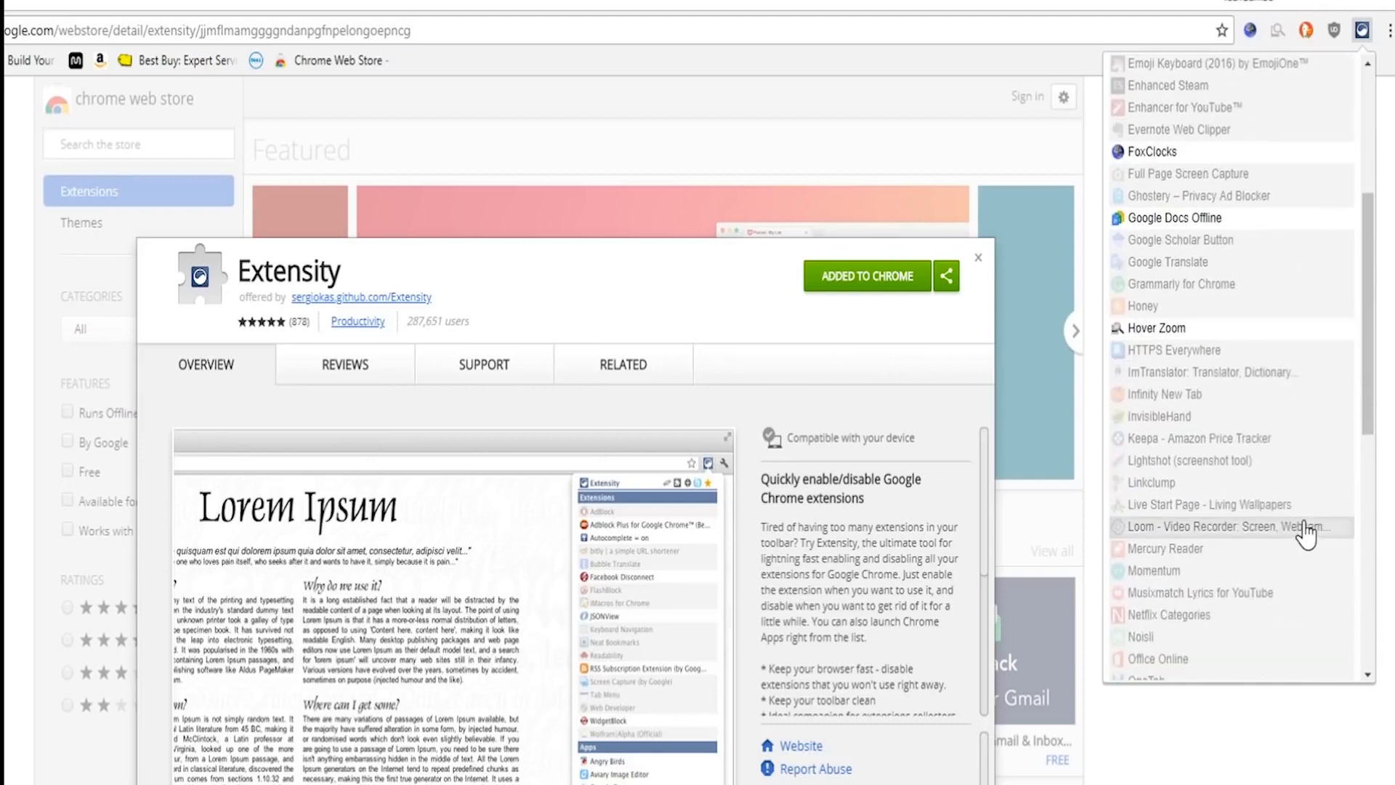
scroll("down", 3)
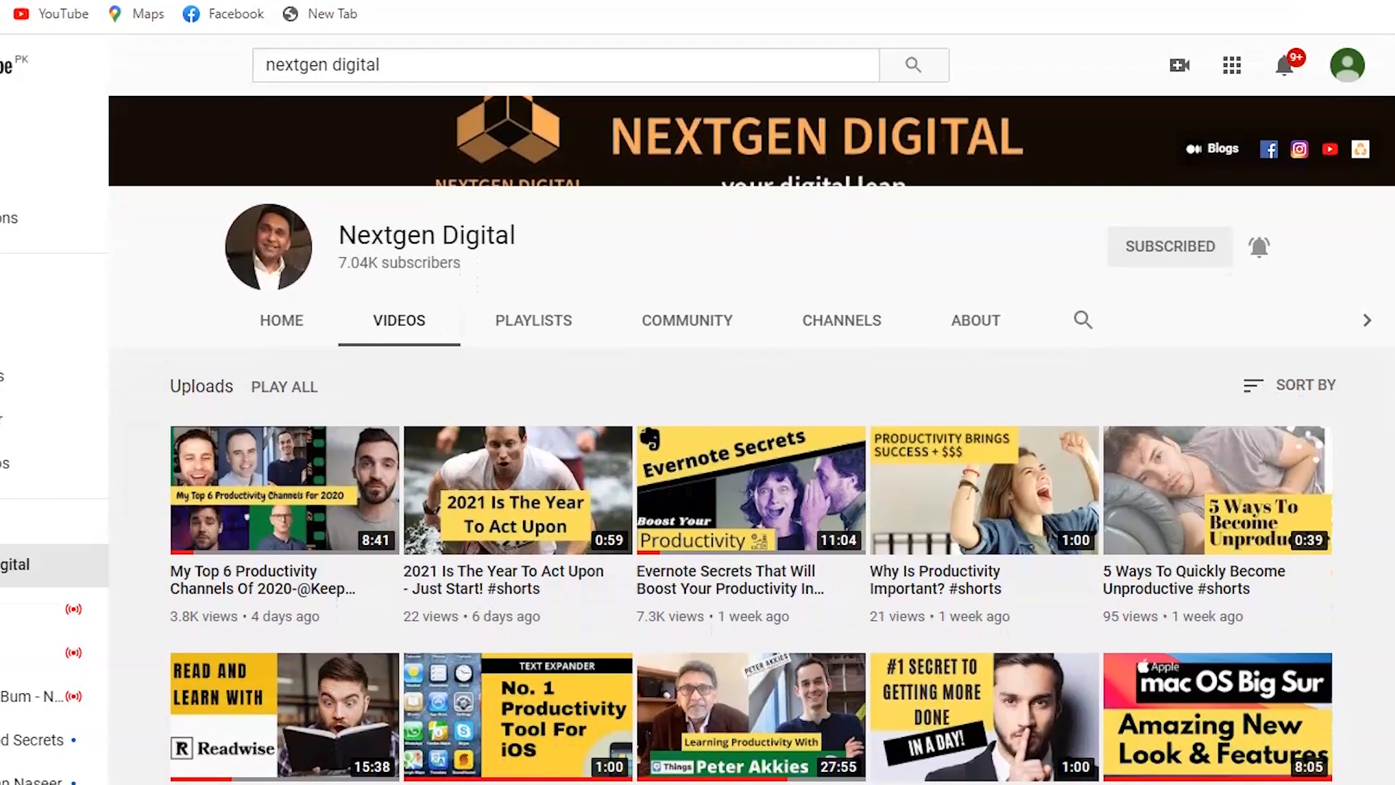
Scroll down the Nextgen Digital Videos tab to the second row of uploads.
scroll("down", 3)
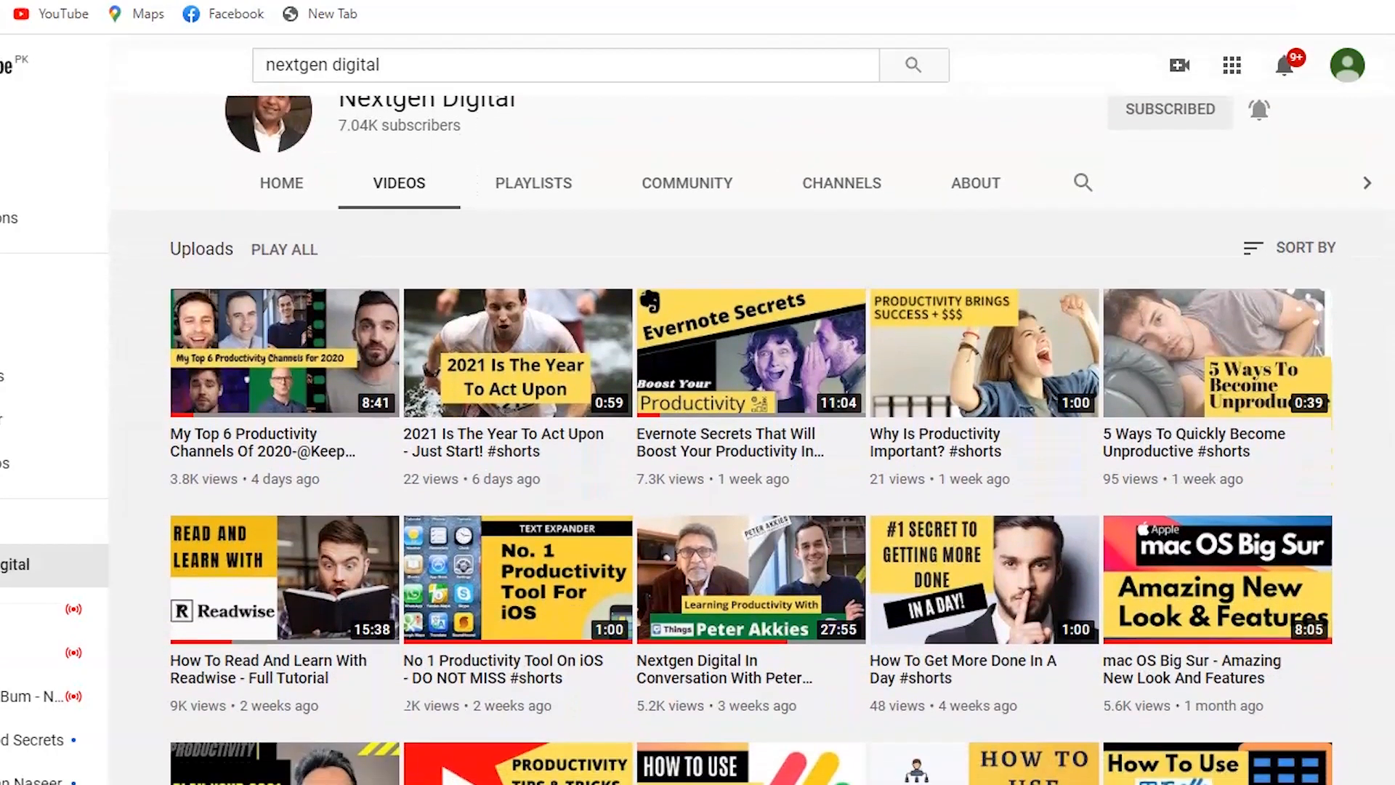